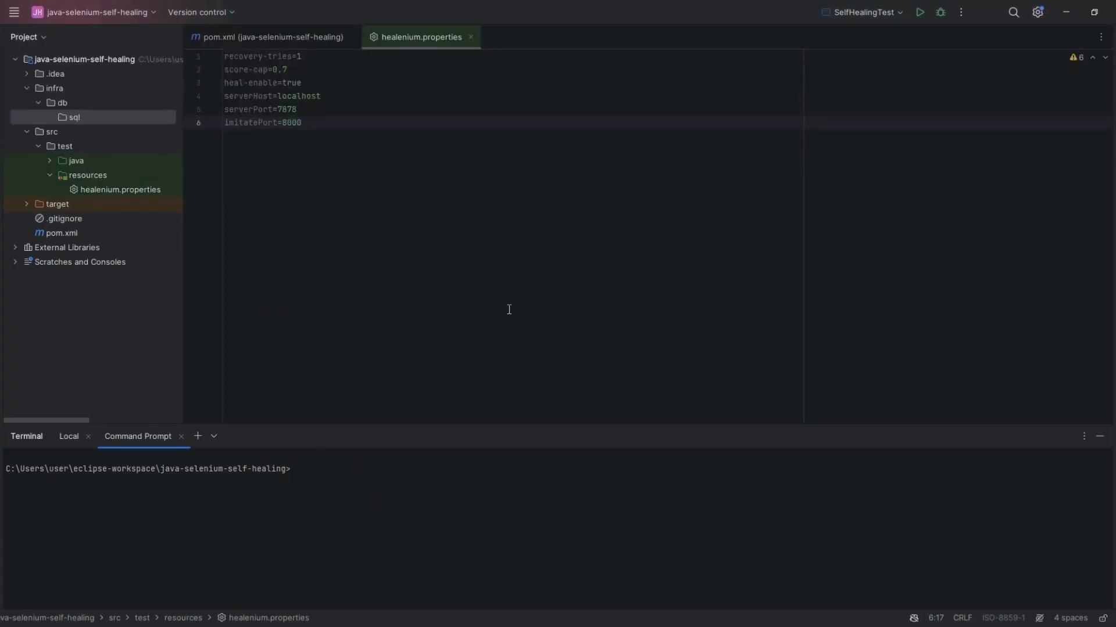
Run docker -v in the terminal and select the reported Docker 25.0.3 version line.
type("docker -v")
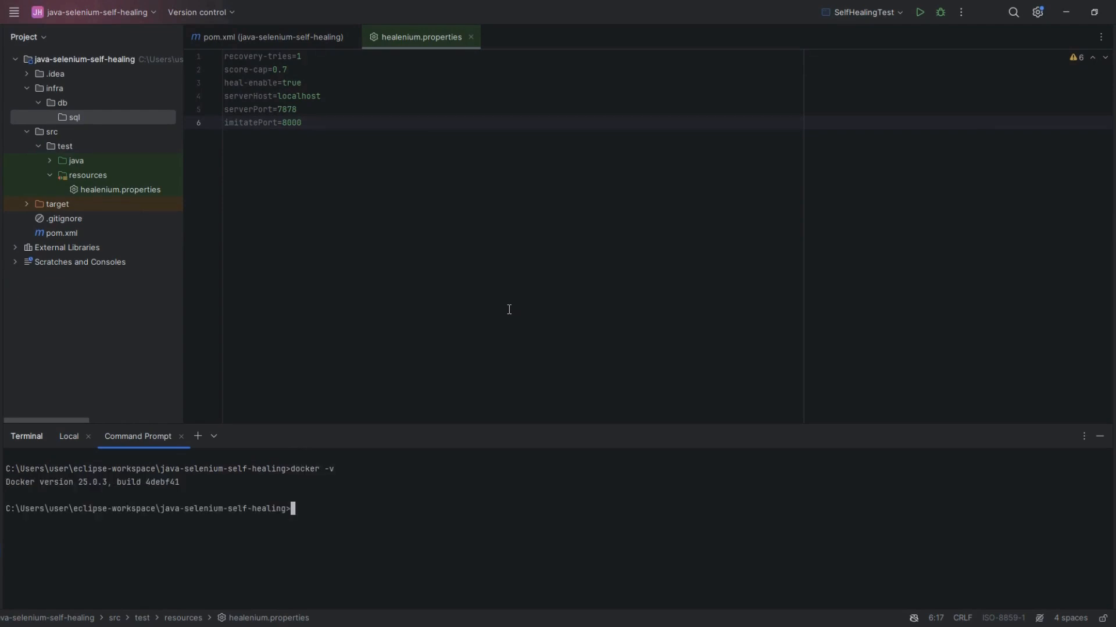
mouse_move(10, 486)
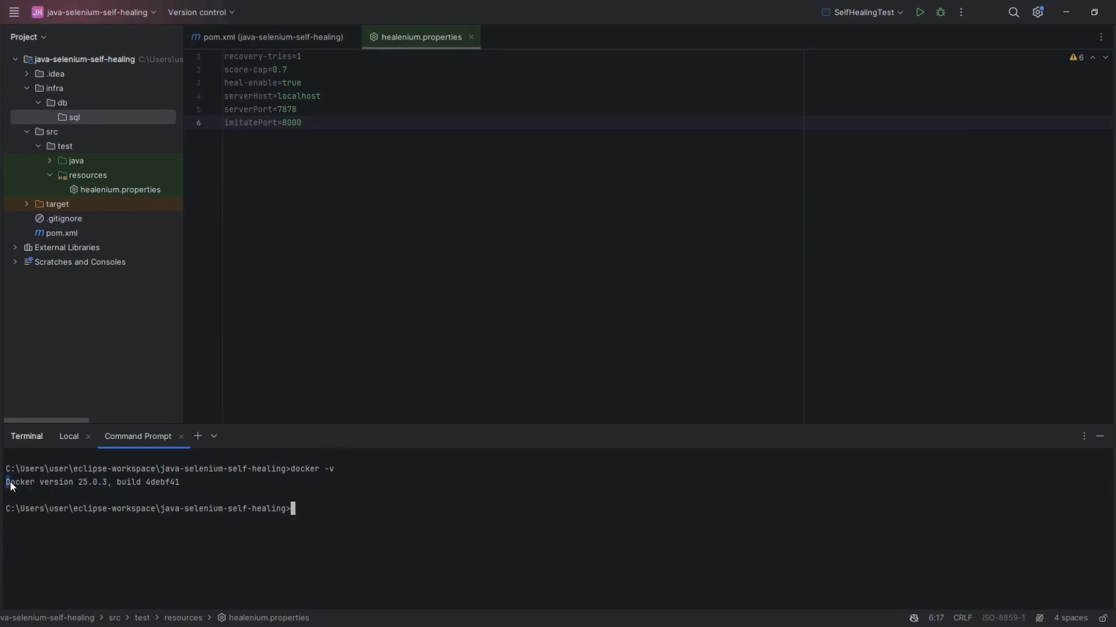
triple_click(91, 482)
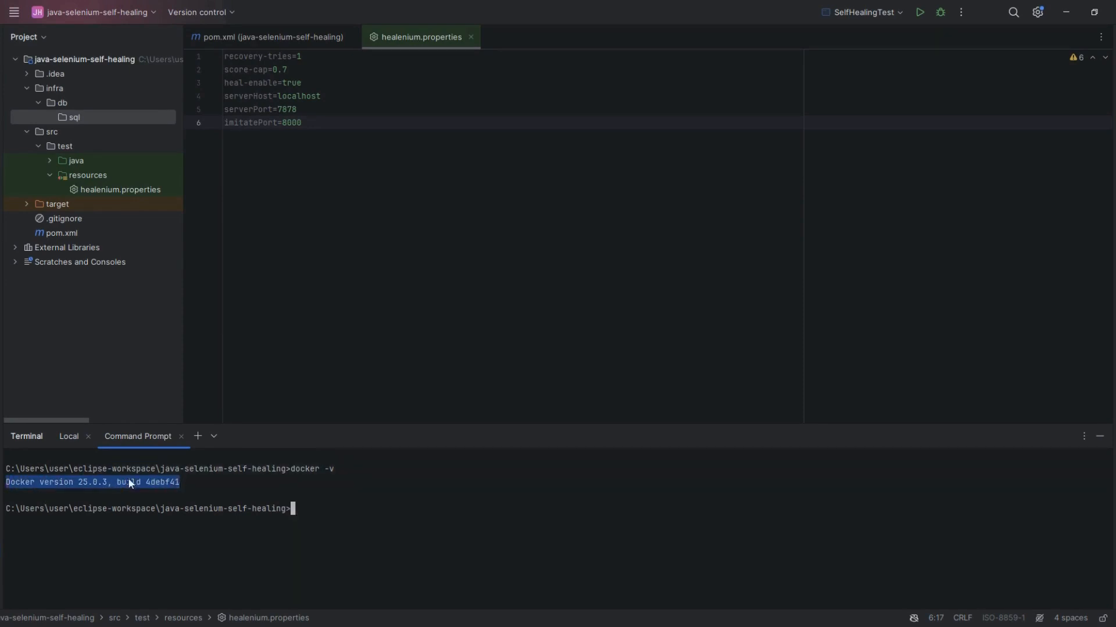
mouse_move(228, 484)
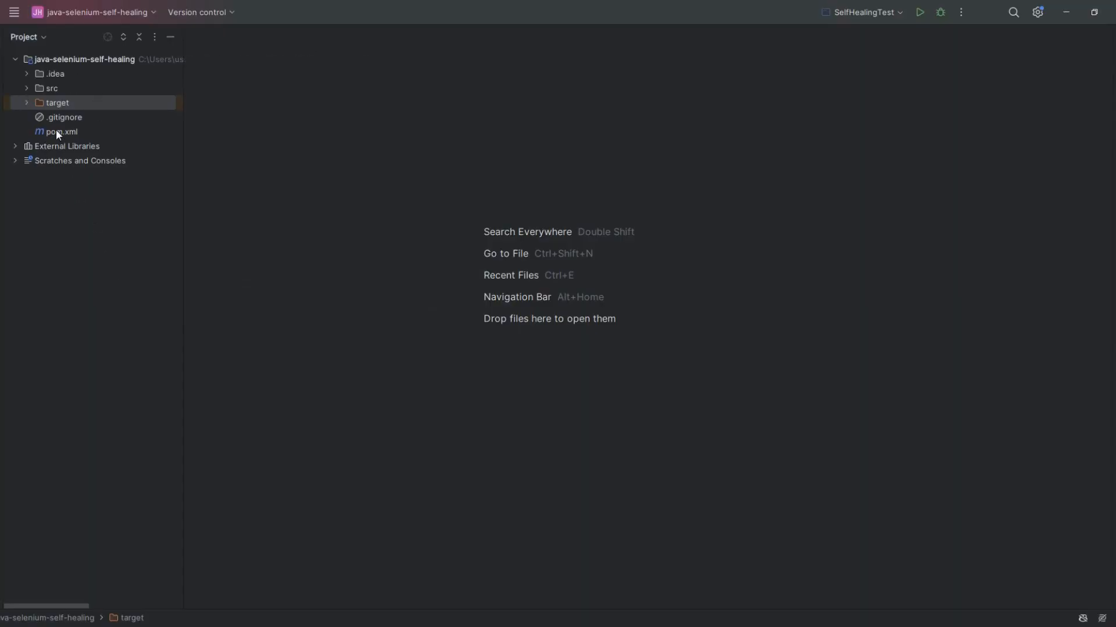
double_click(62, 132)
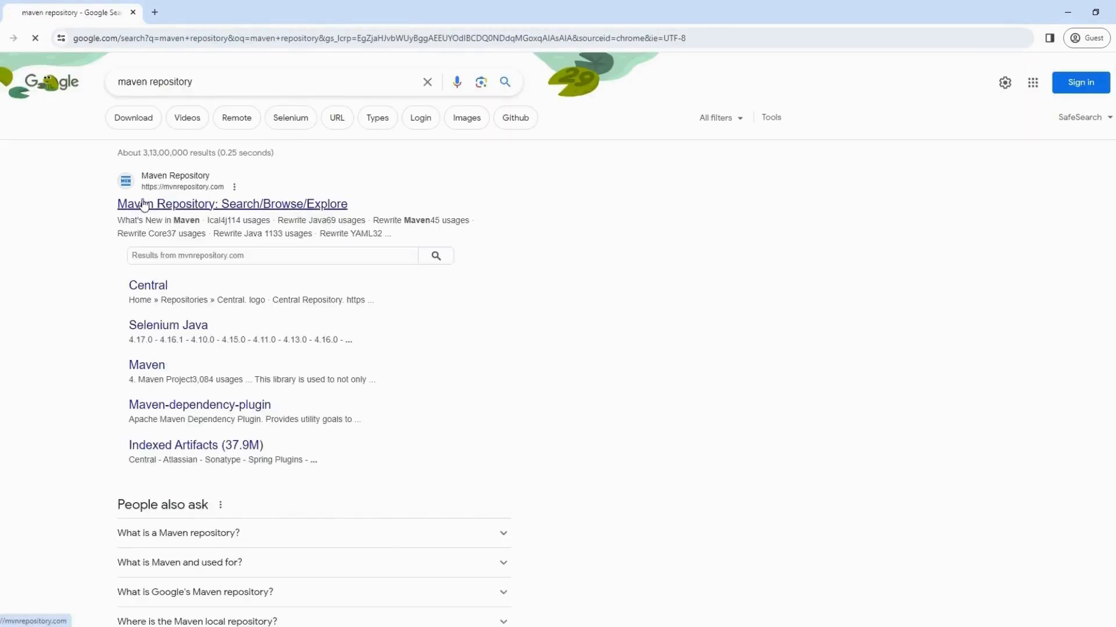
On MVN Repository, find Healenium Web 3.5.0 and copy its Maven dependency snippet.
left_click(232, 204)
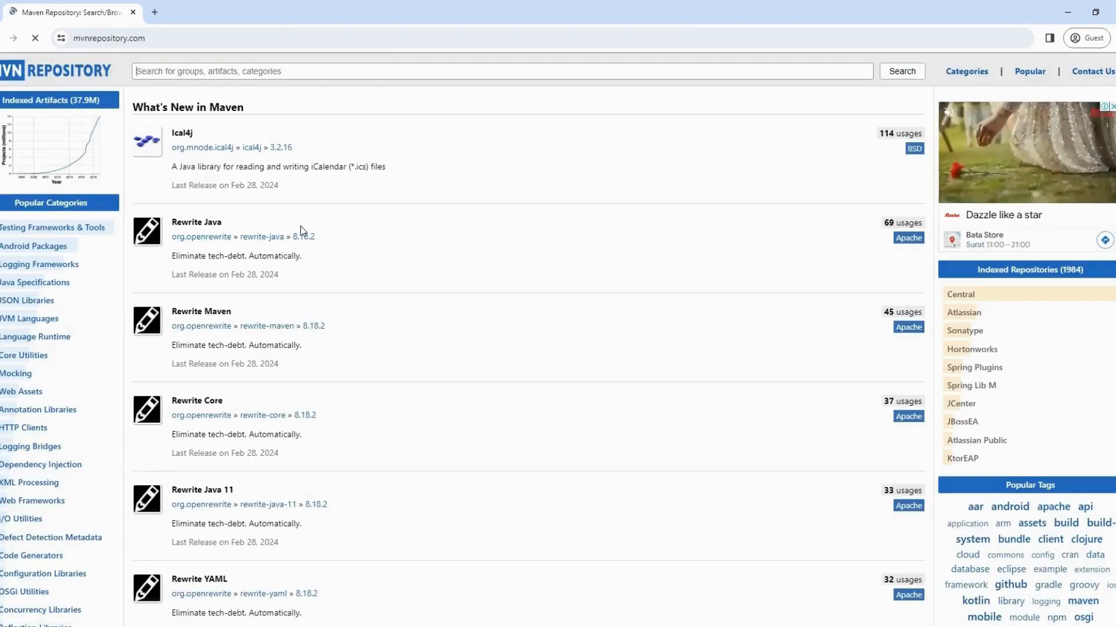
type("healeniu")
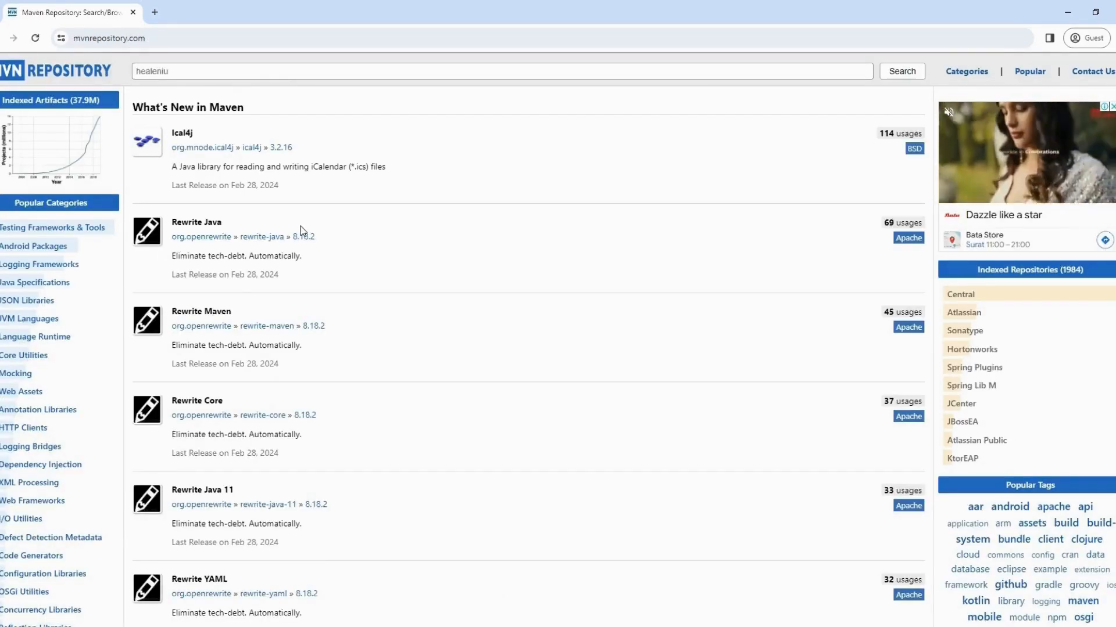
left_click(901, 71)
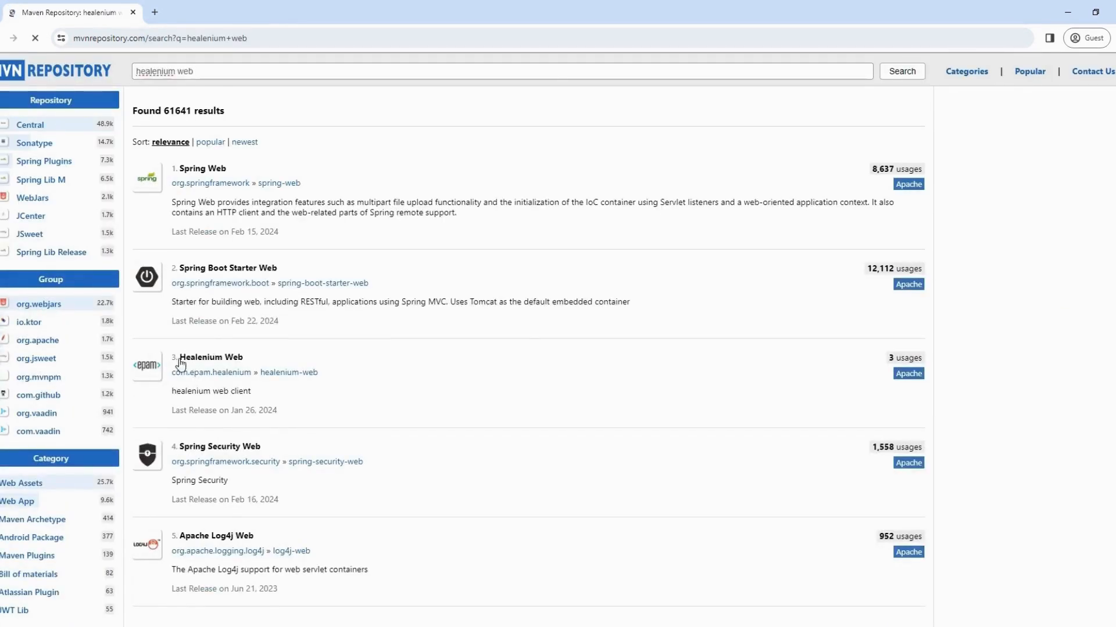
left_click(210, 358)
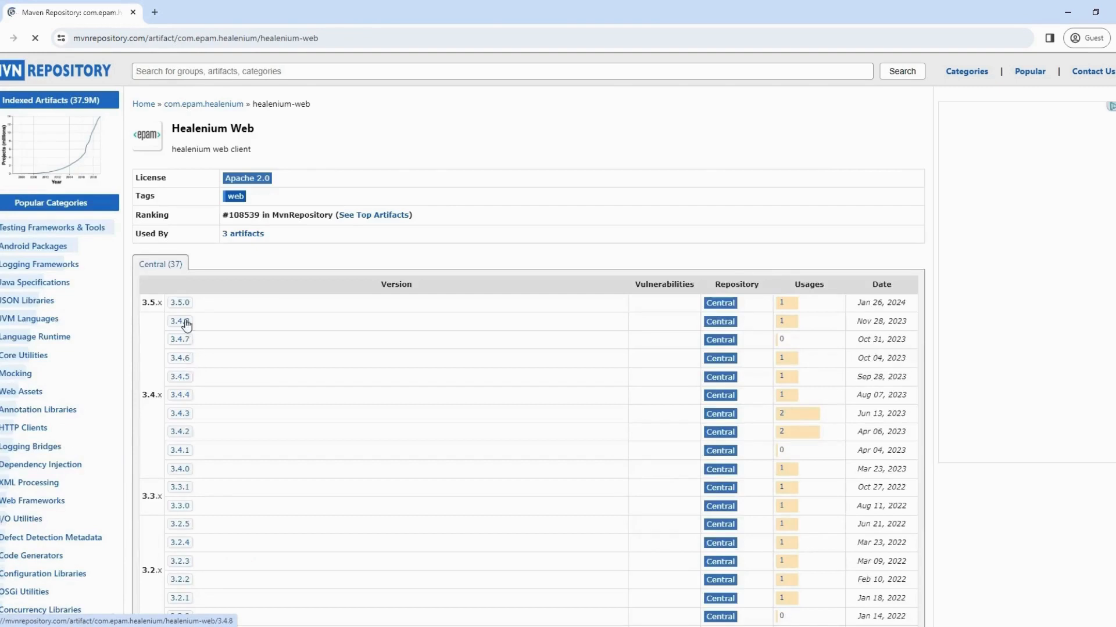
left_click(179, 302)
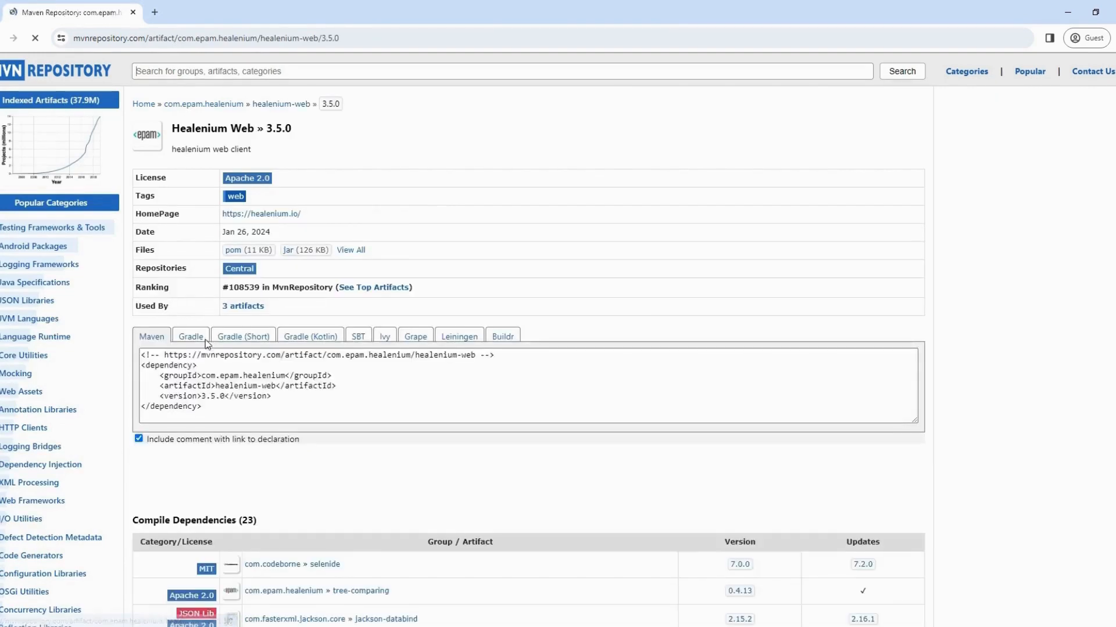
left_click(427, 384)
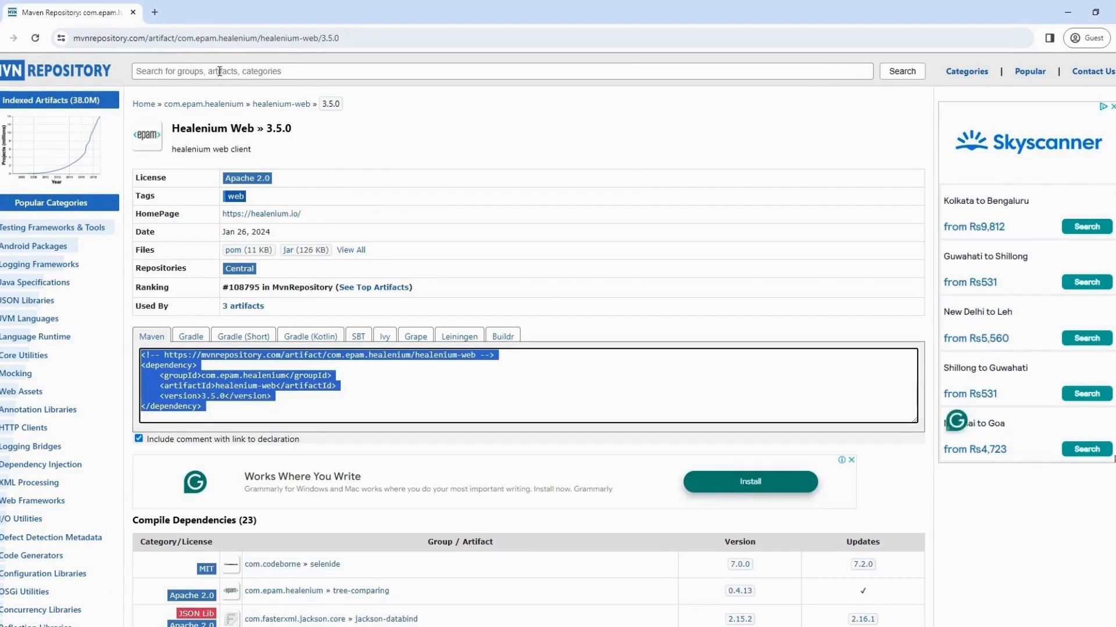
Search Selenium and open the selenium-java 4.18.1 release page.
type("Seleni")
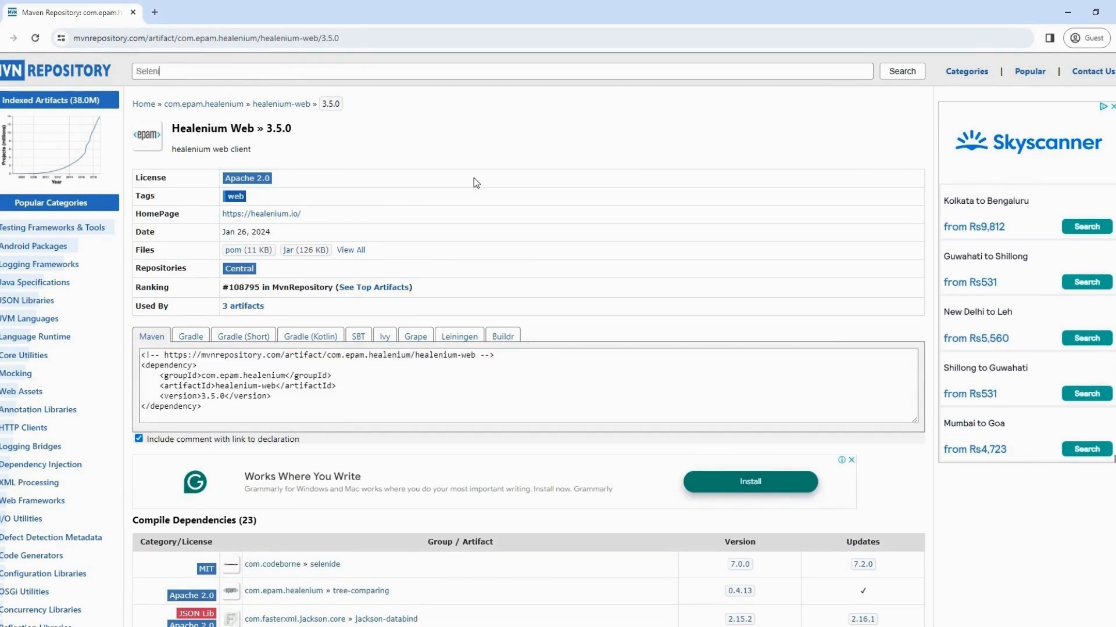
left_click(900, 71)
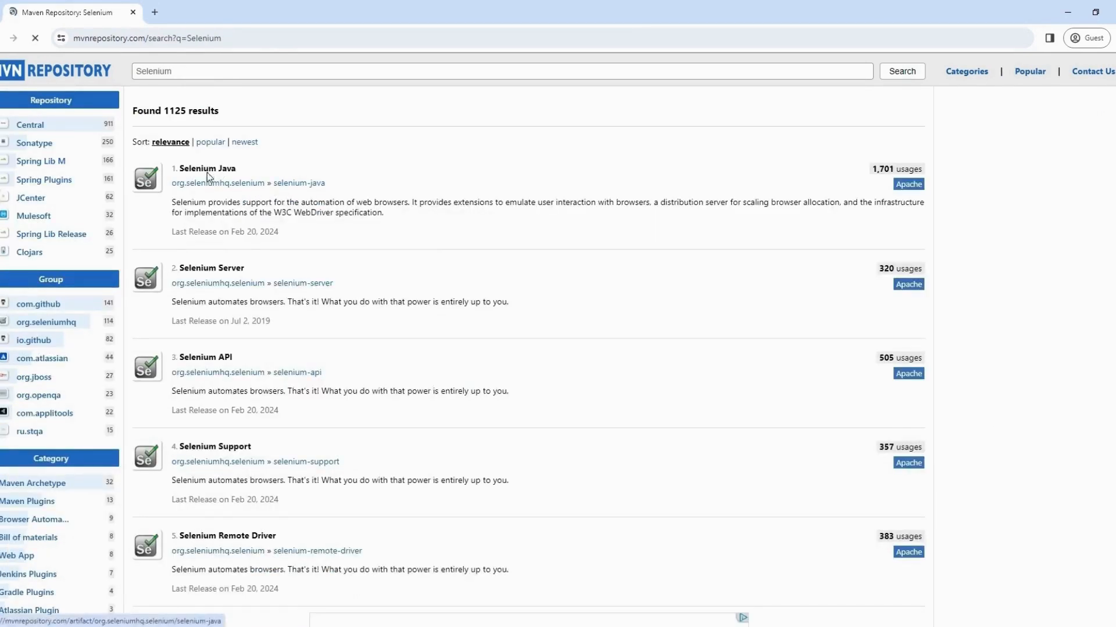
left_click(207, 169)
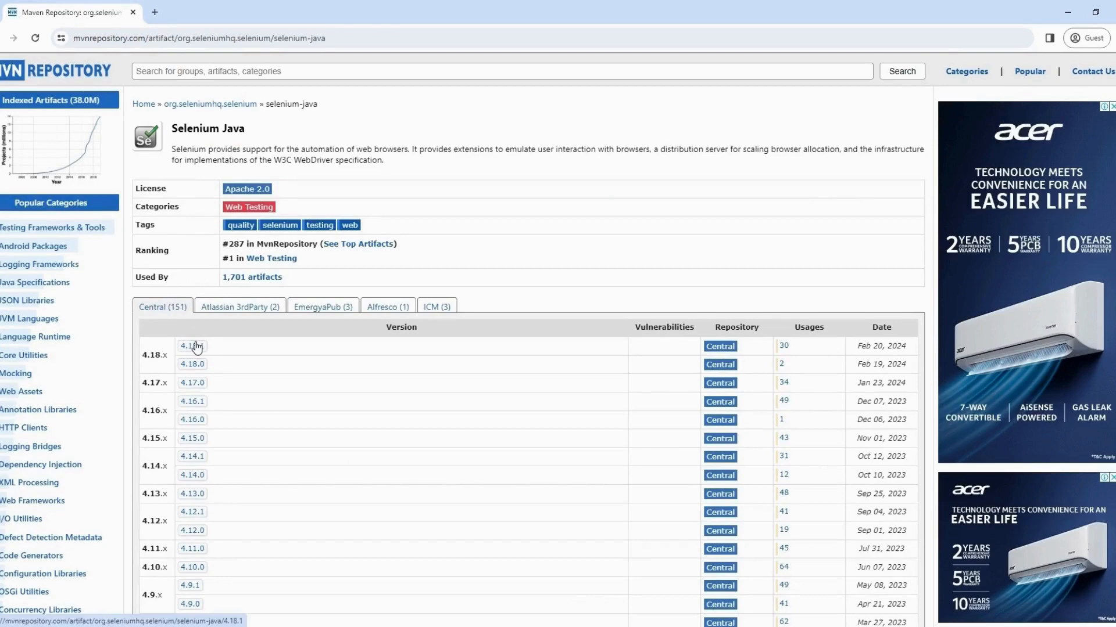
left_click(192, 346)
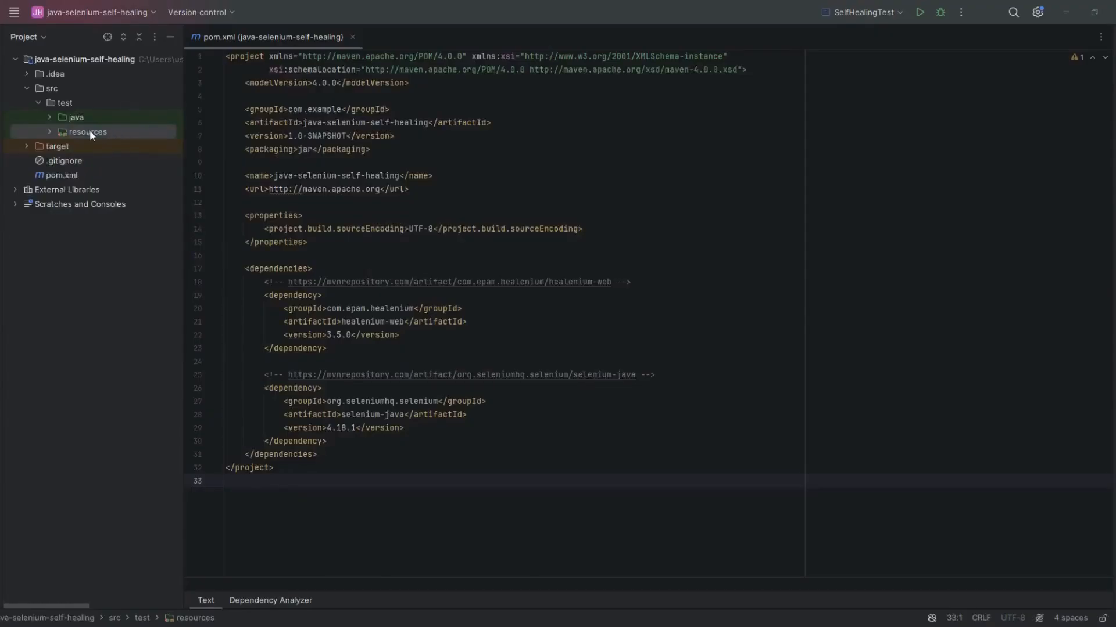
Create a new file named healenium.properties in src/test/resources.
right_click(86, 132)
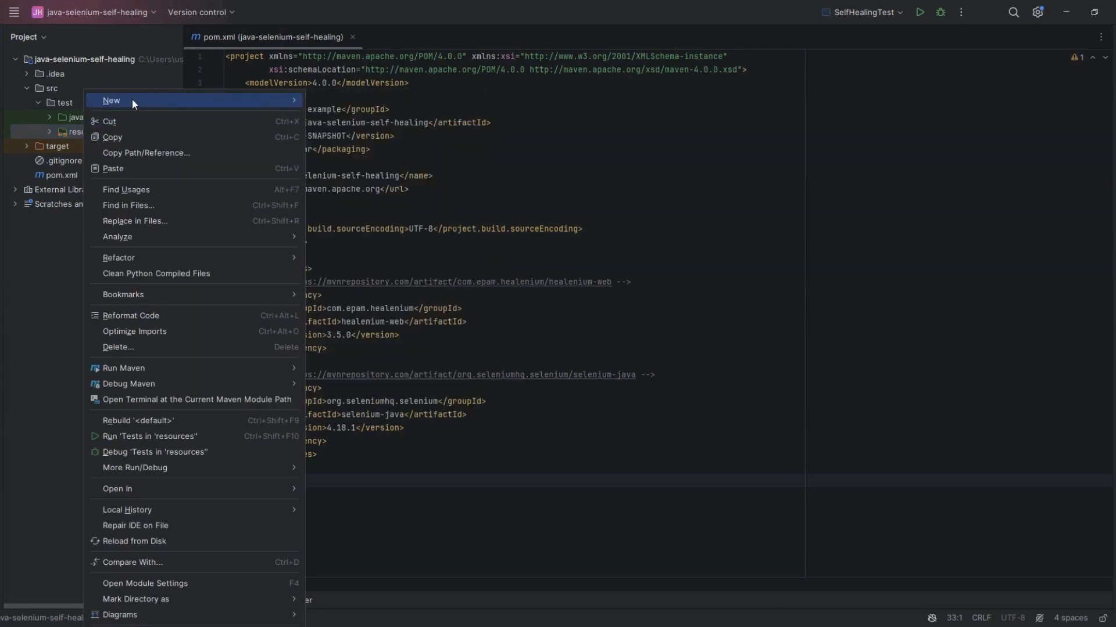
left_click(111, 100)
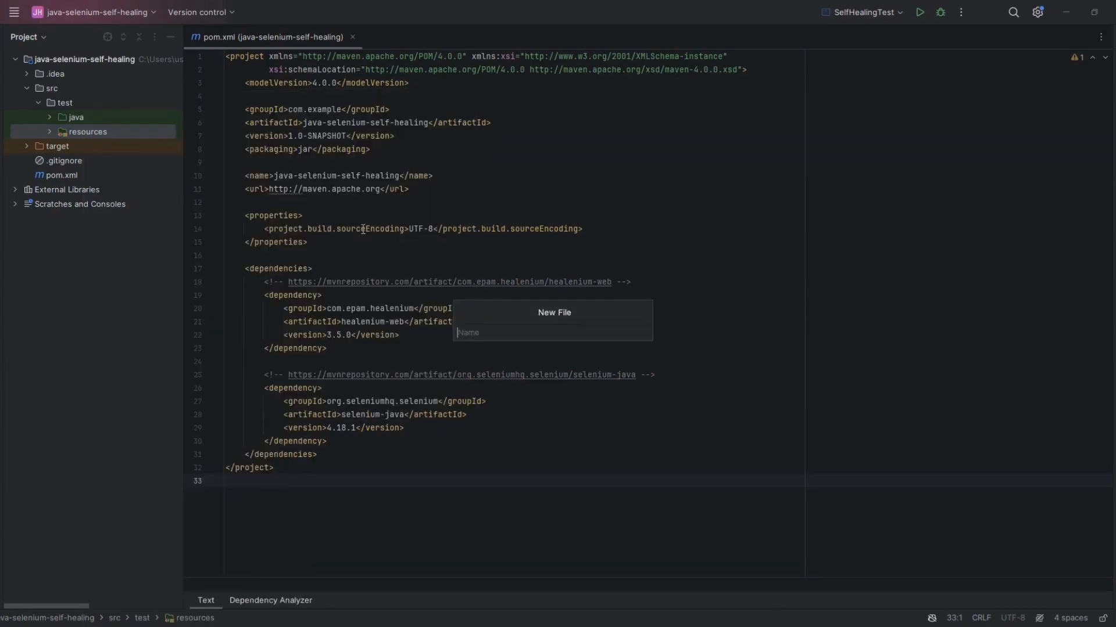
type("he")
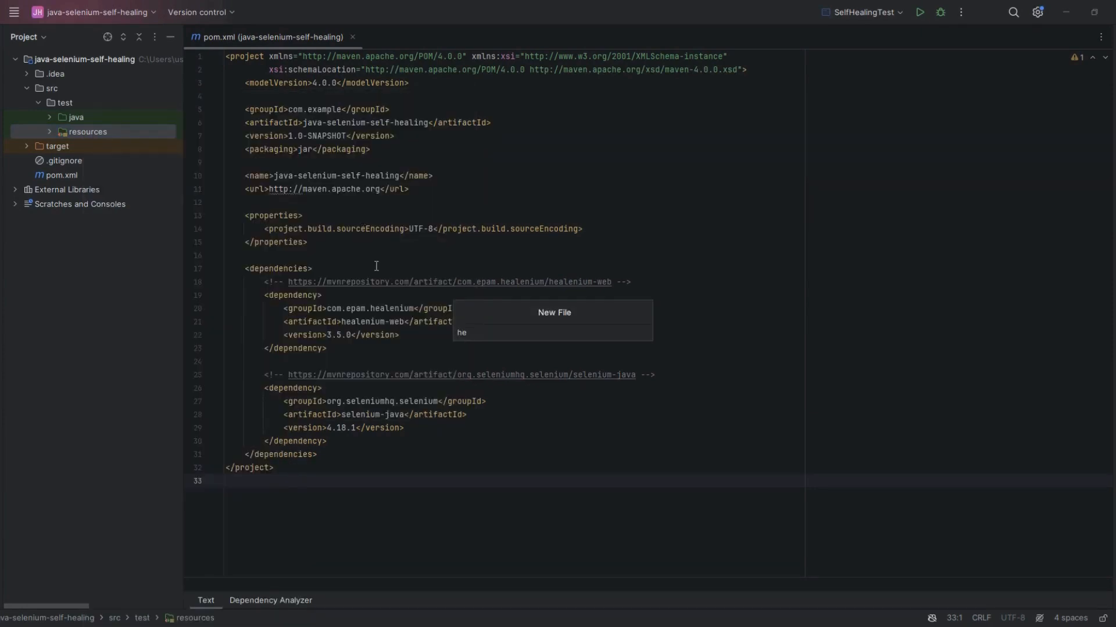
type("alenium.pr")
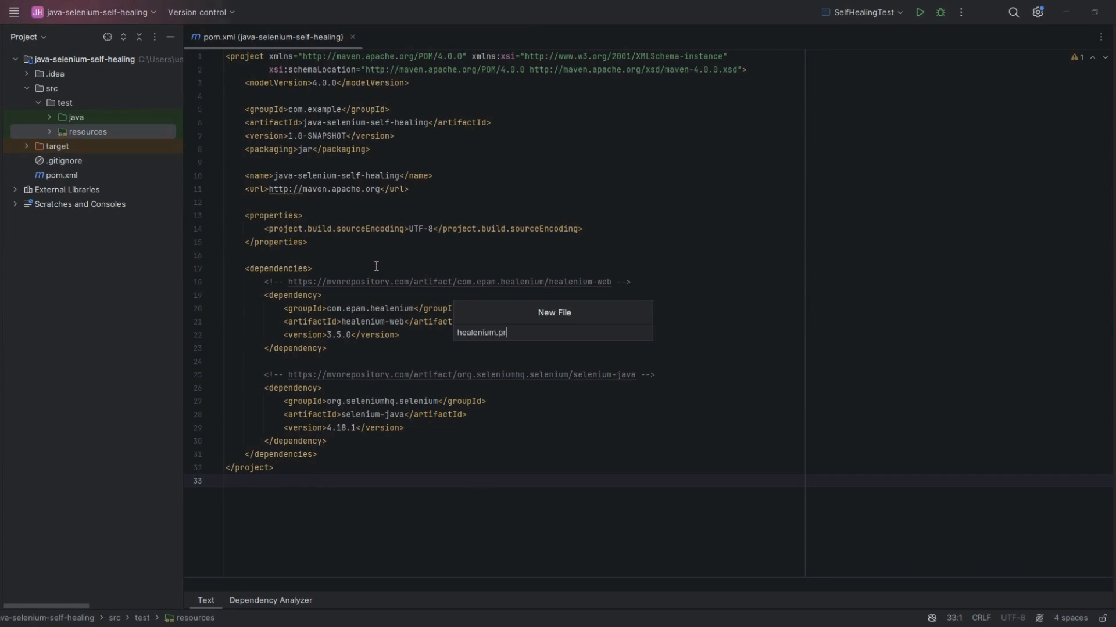
type("operties")
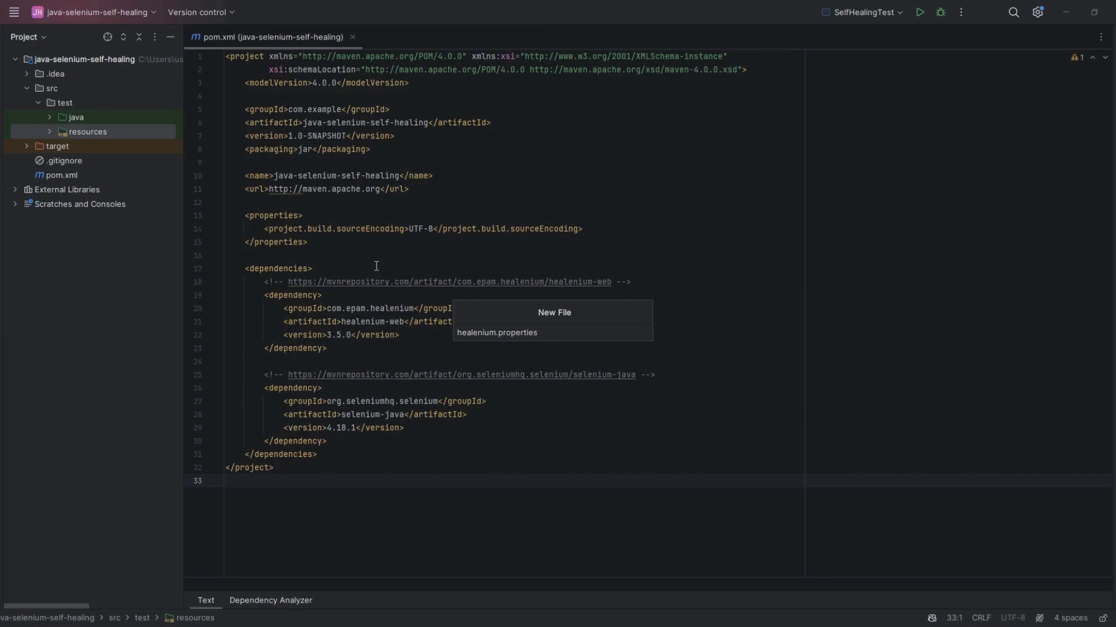
left_click(496, 332)
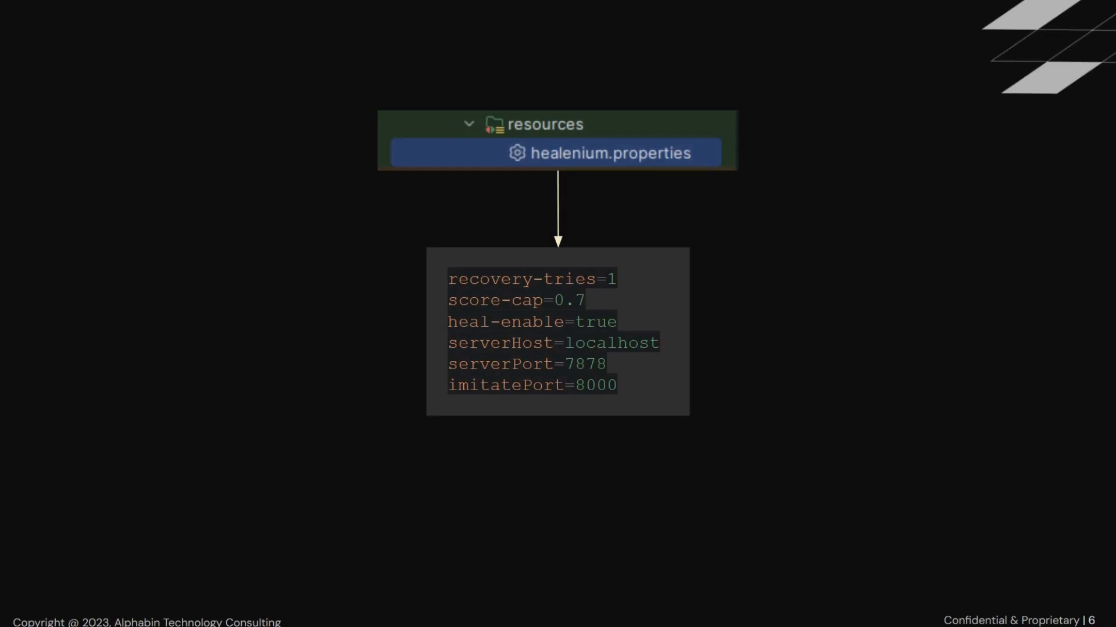
Bring up the project root's context menu to create a new item.
right_click(50, 60)
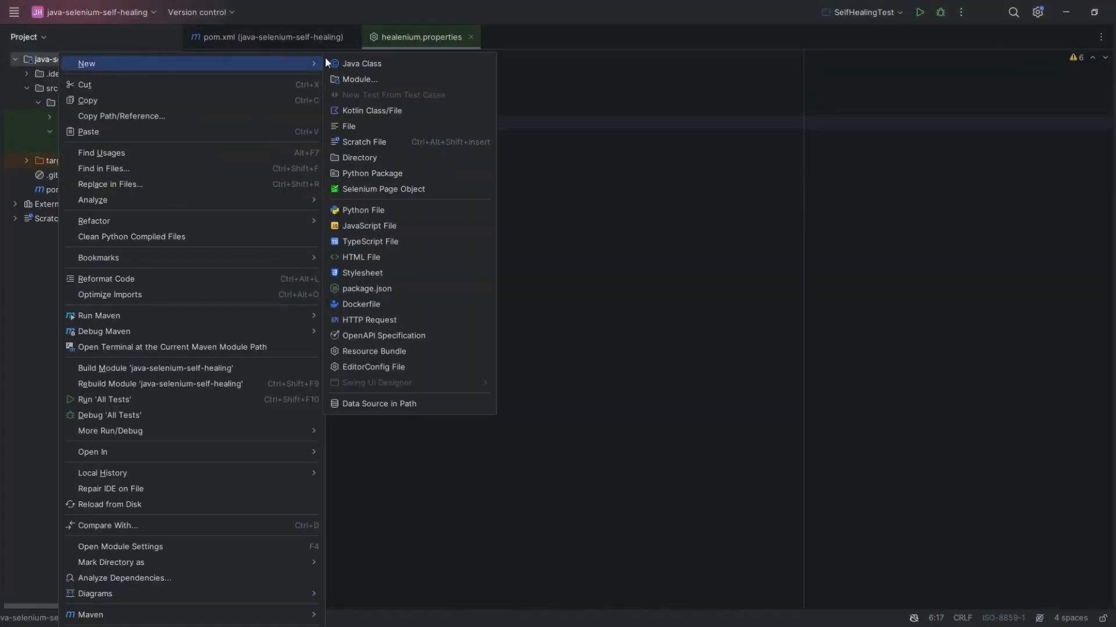
Create the nested project directories infra, infra/db and infra/db/sql.
left_click(359, 157)
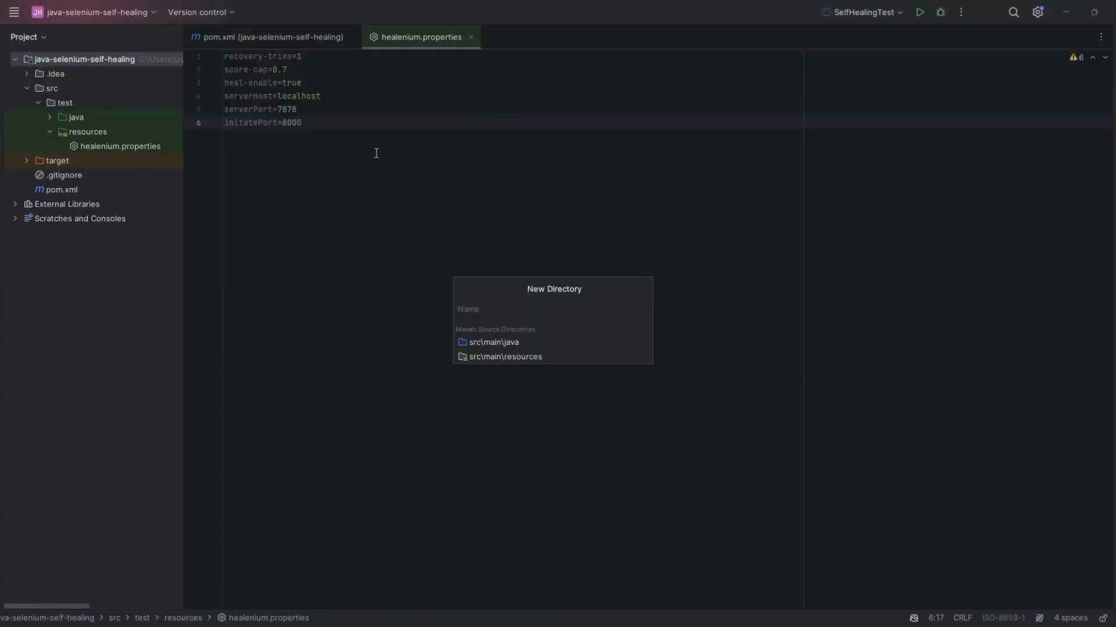
type("infra")
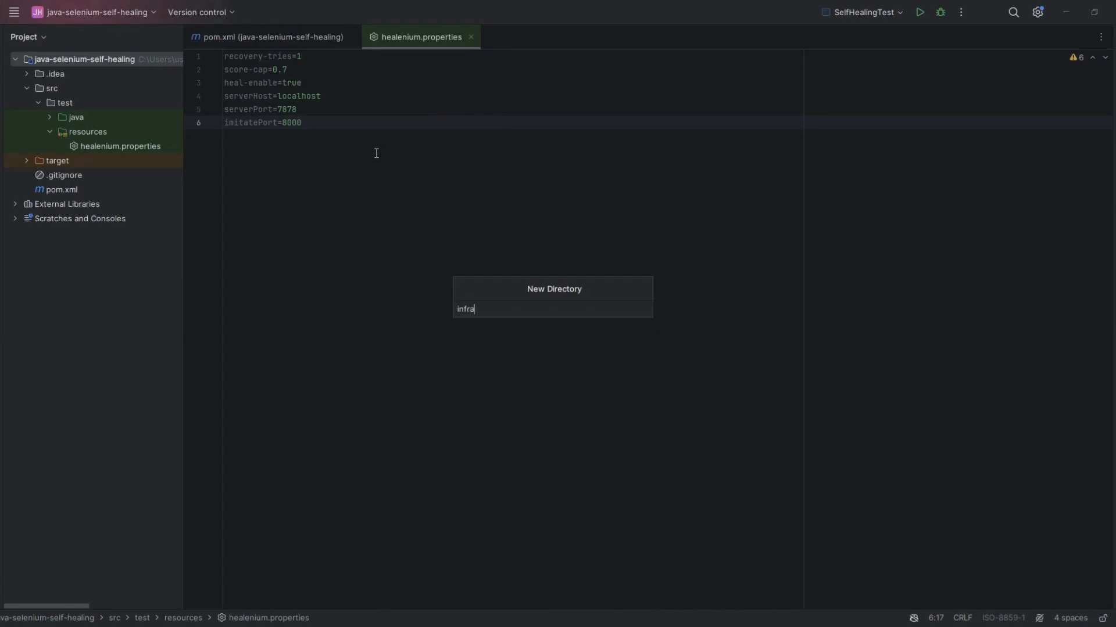
key("Enter")
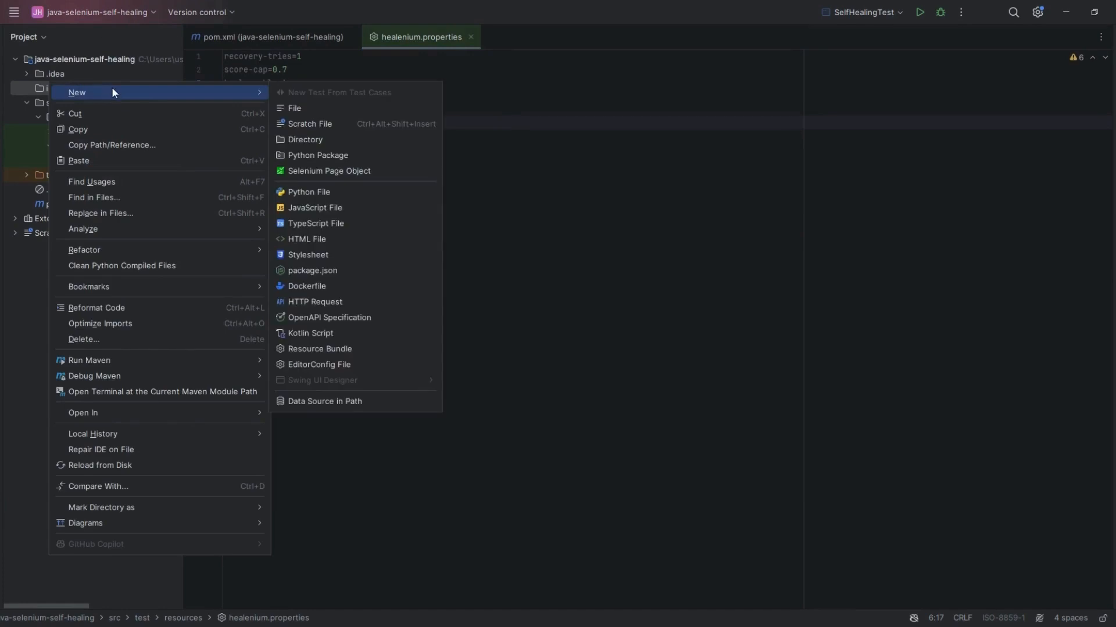
mouse_move(305, 139)
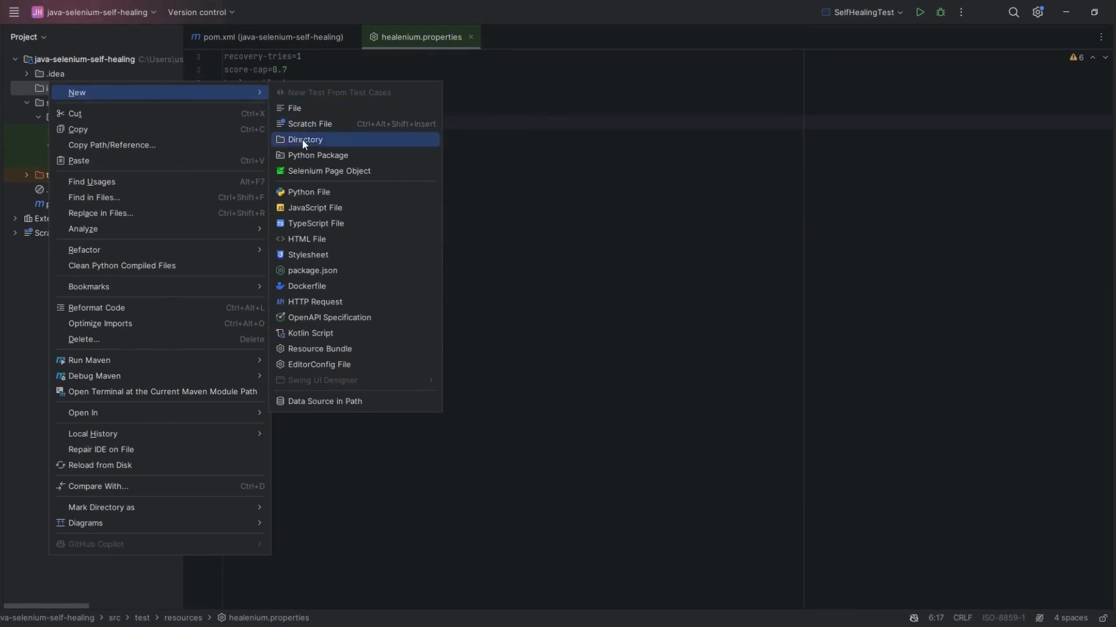
left_click(305, 139)
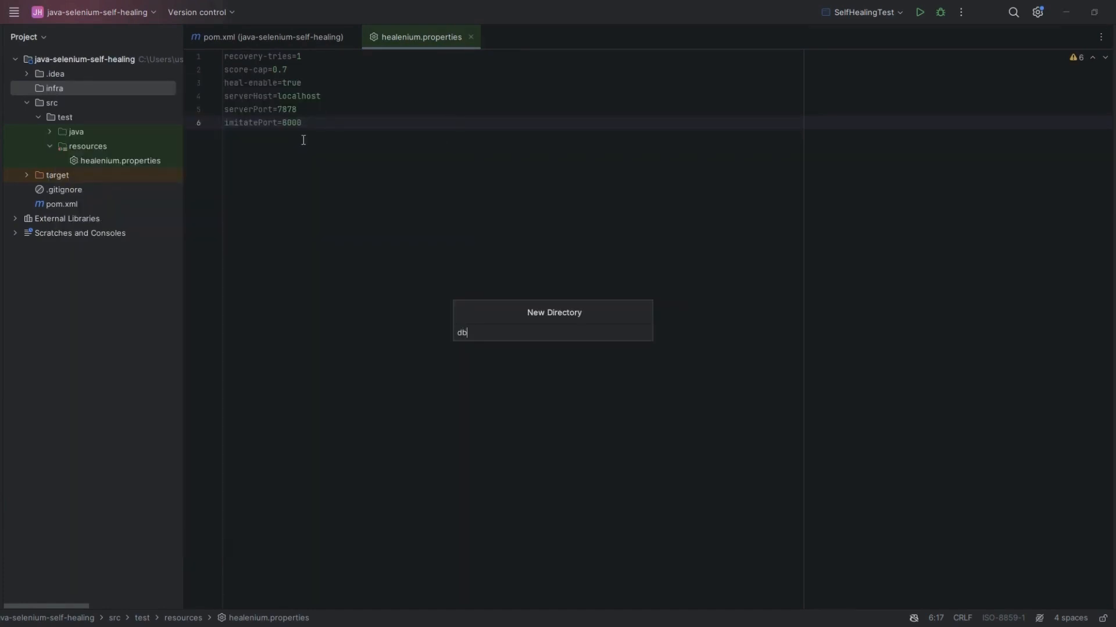
key("Enter")
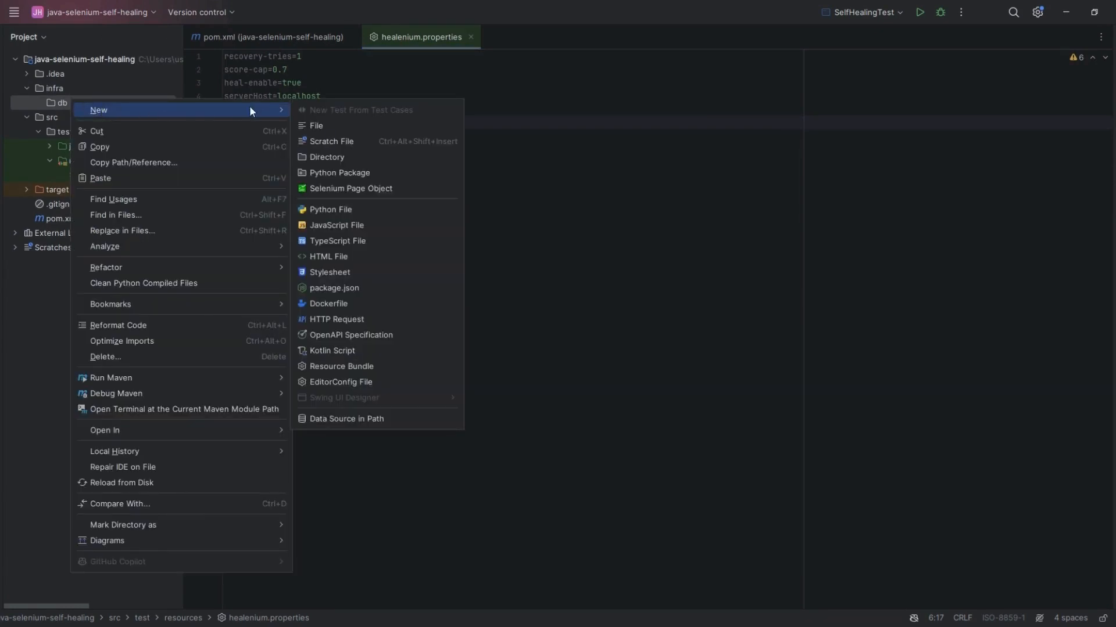
left_click(327, 156)
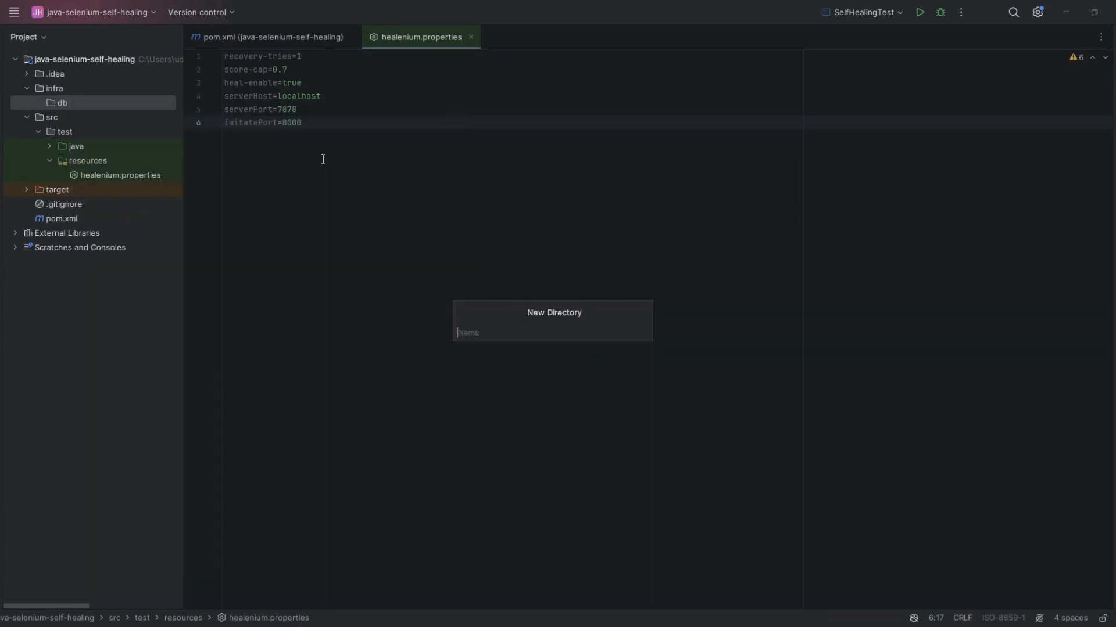
type("sql")
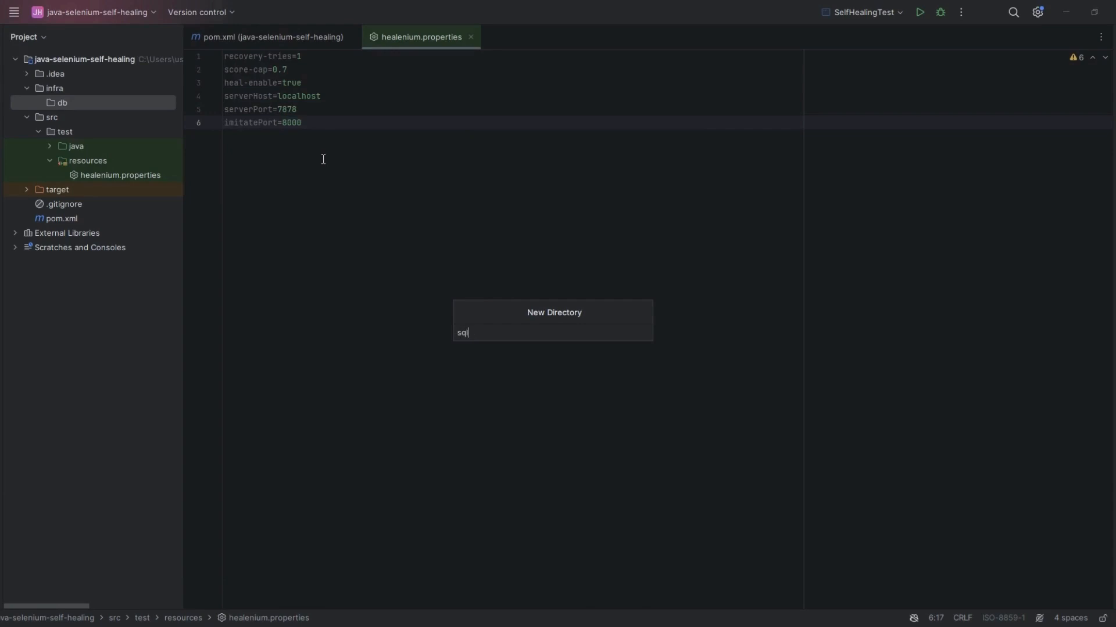
key("Enter")
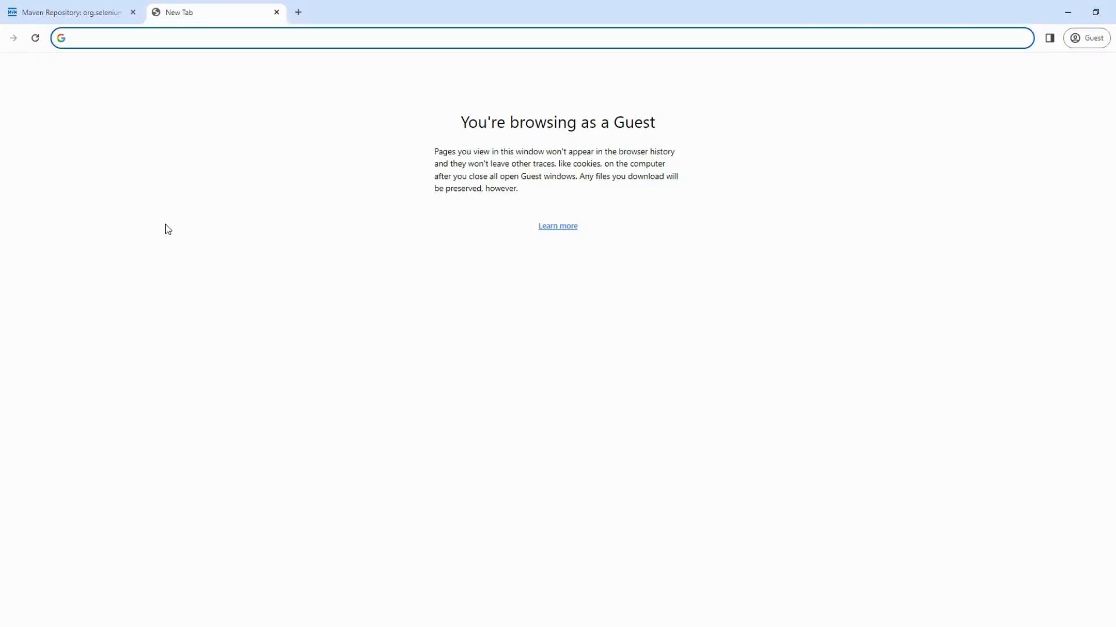
Search 'healenium backend github', open the repo README, and select the init.sql curl command.
type("healenium back")
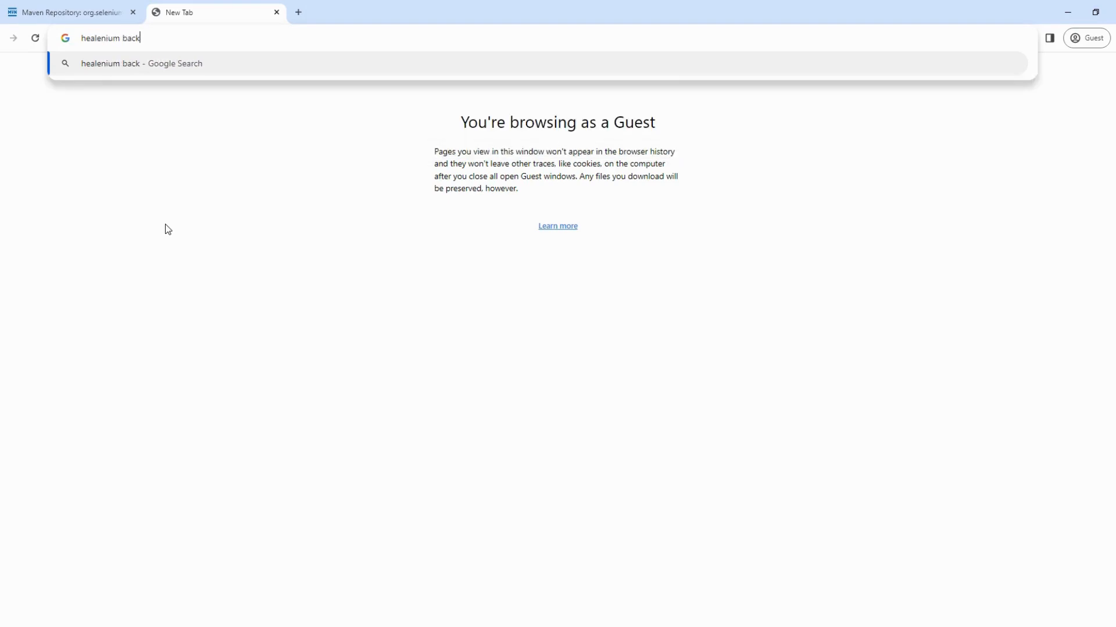
type("end")
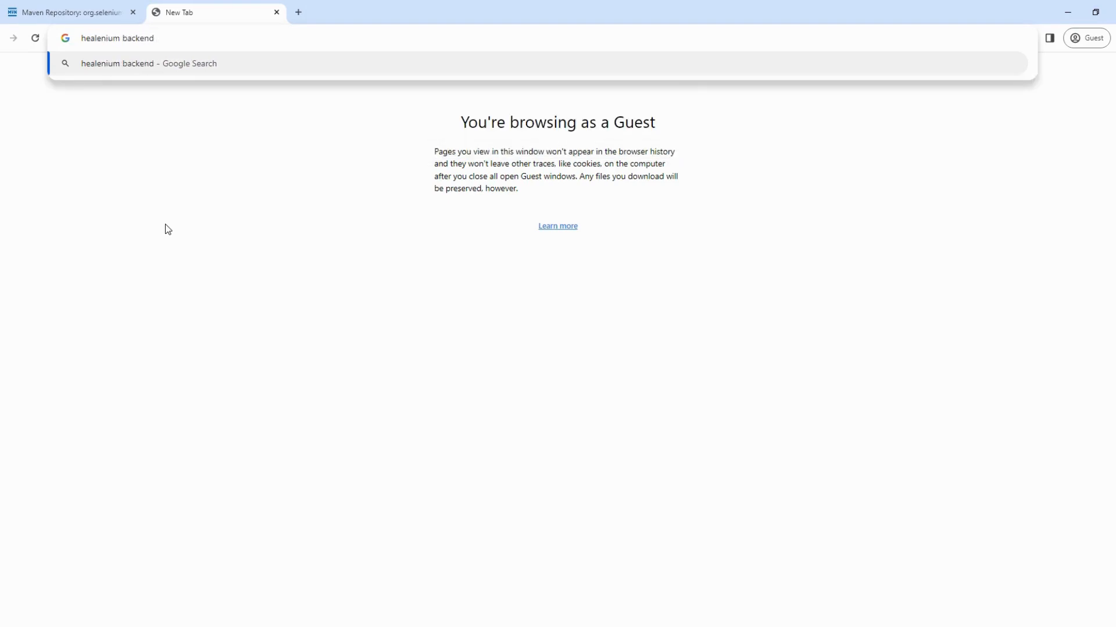
type("github")
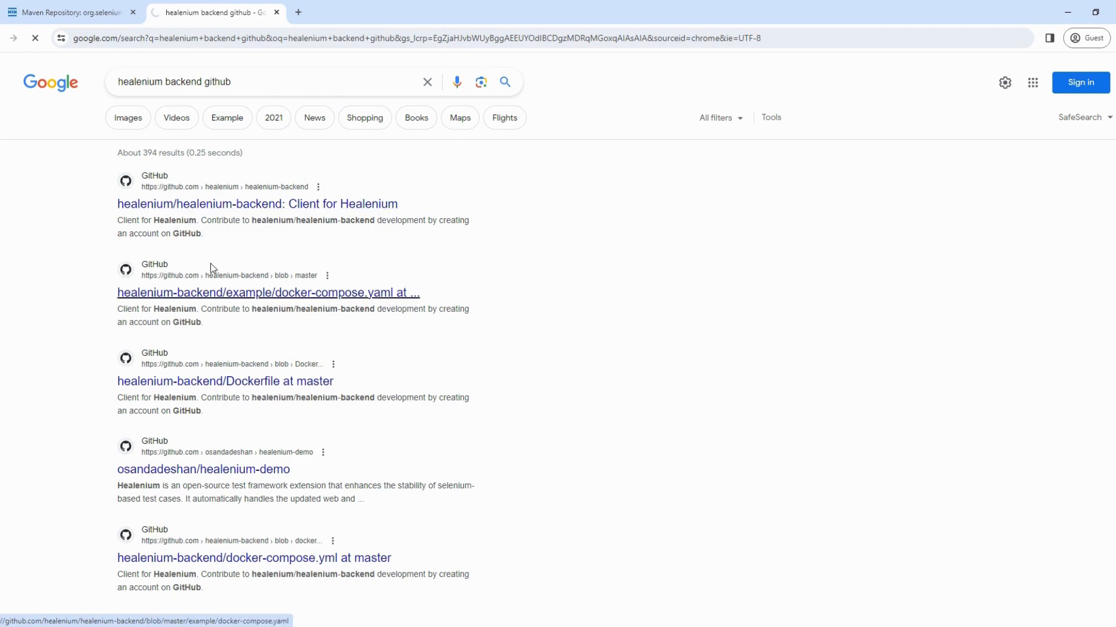
left_click(256, 203)
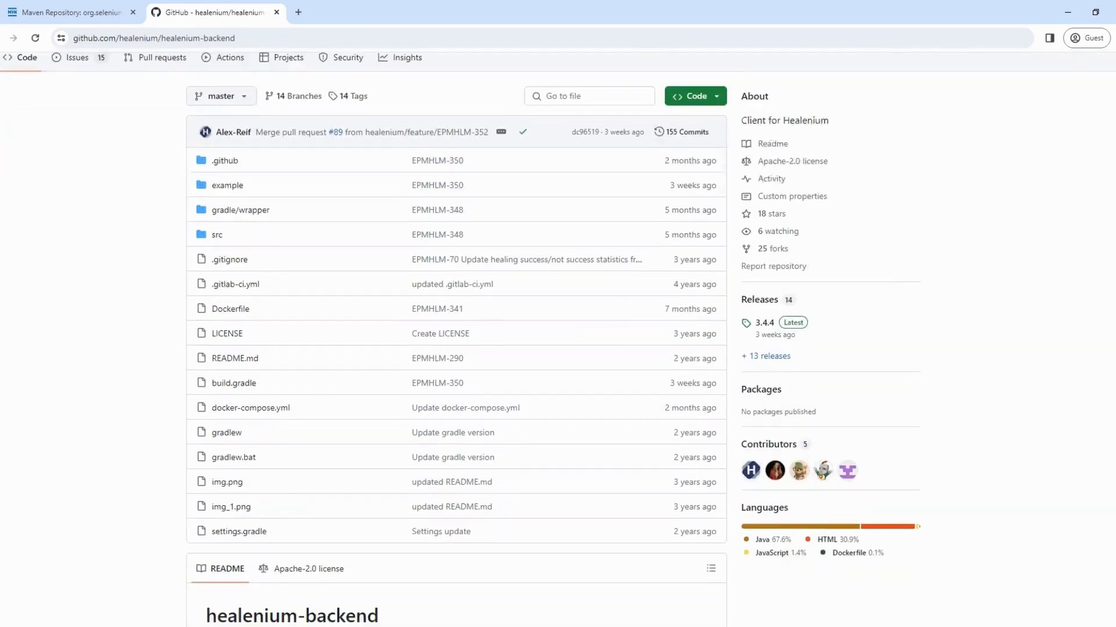
scroll("down", 3)
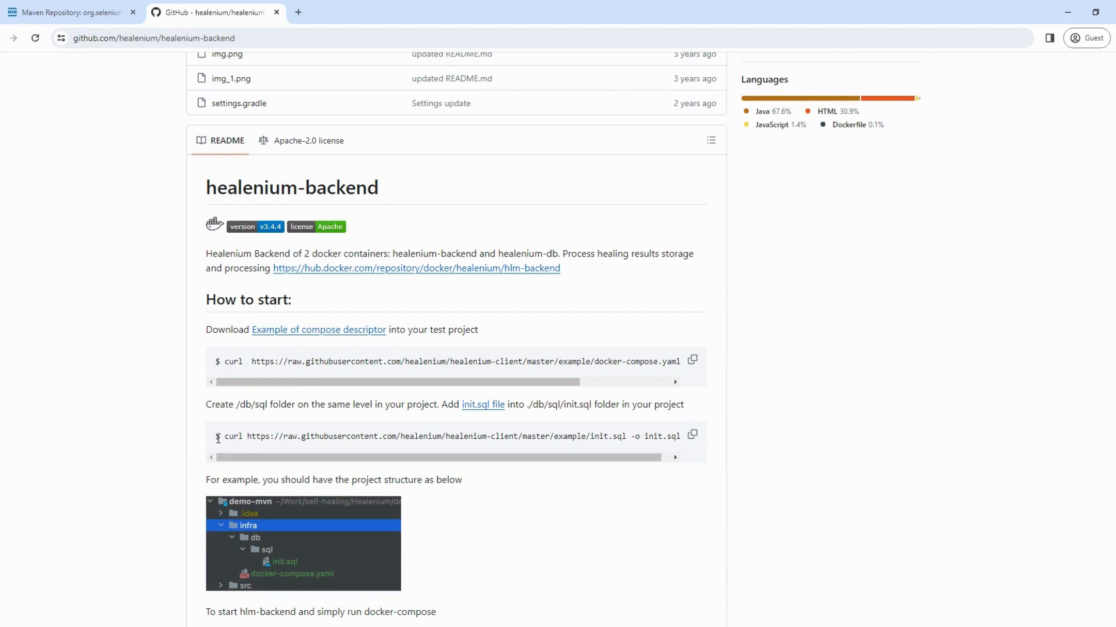
triple_click(441, 437)
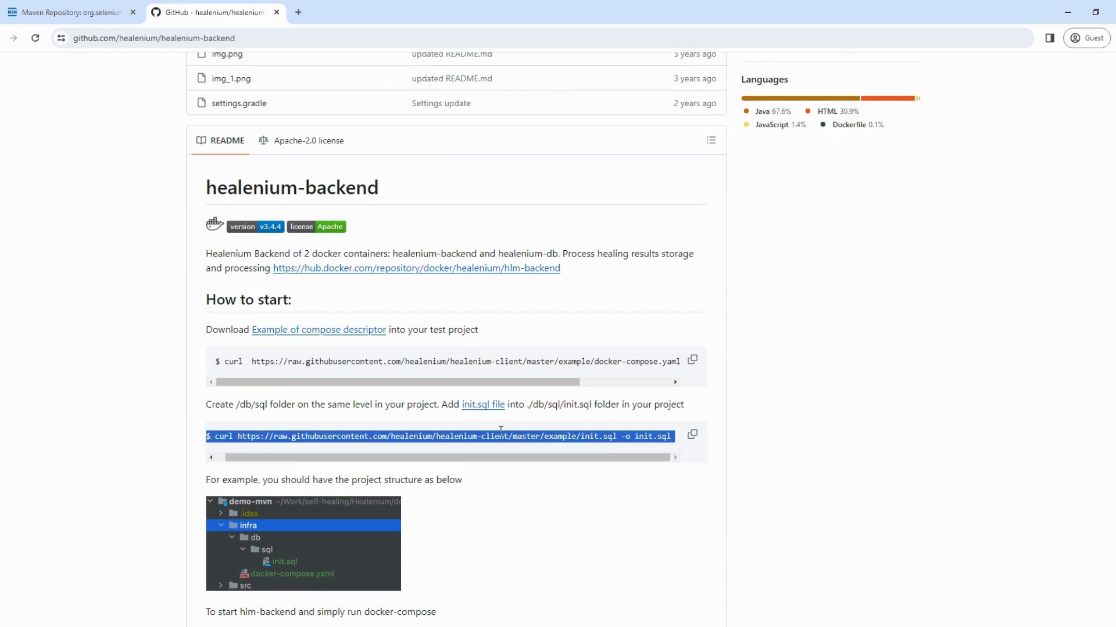
scroll("down", 3)
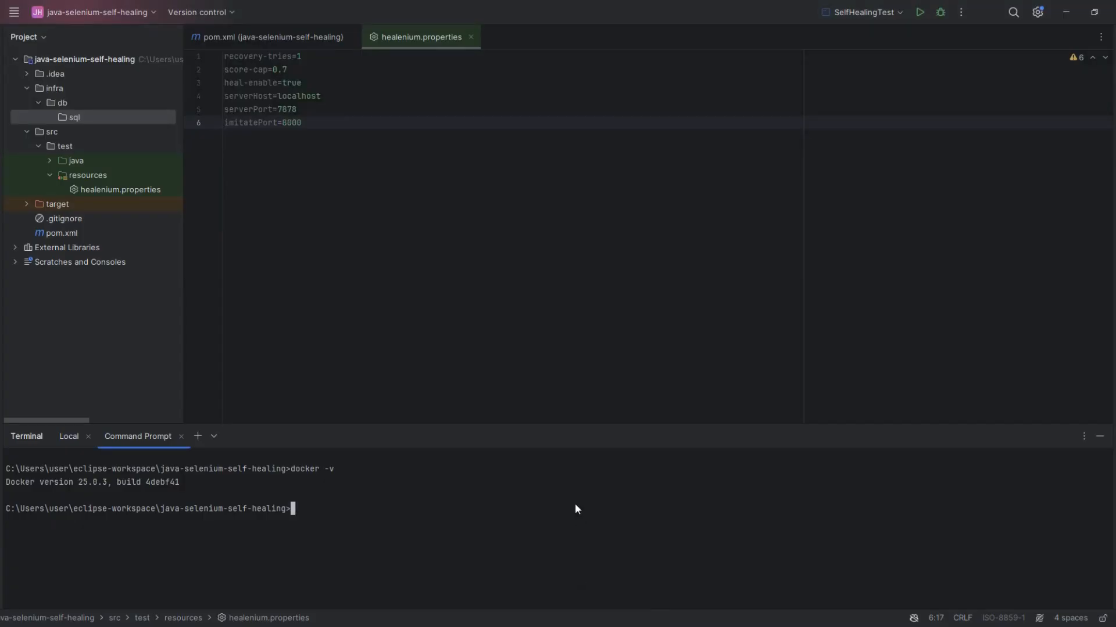
mouse_move(335, 511)
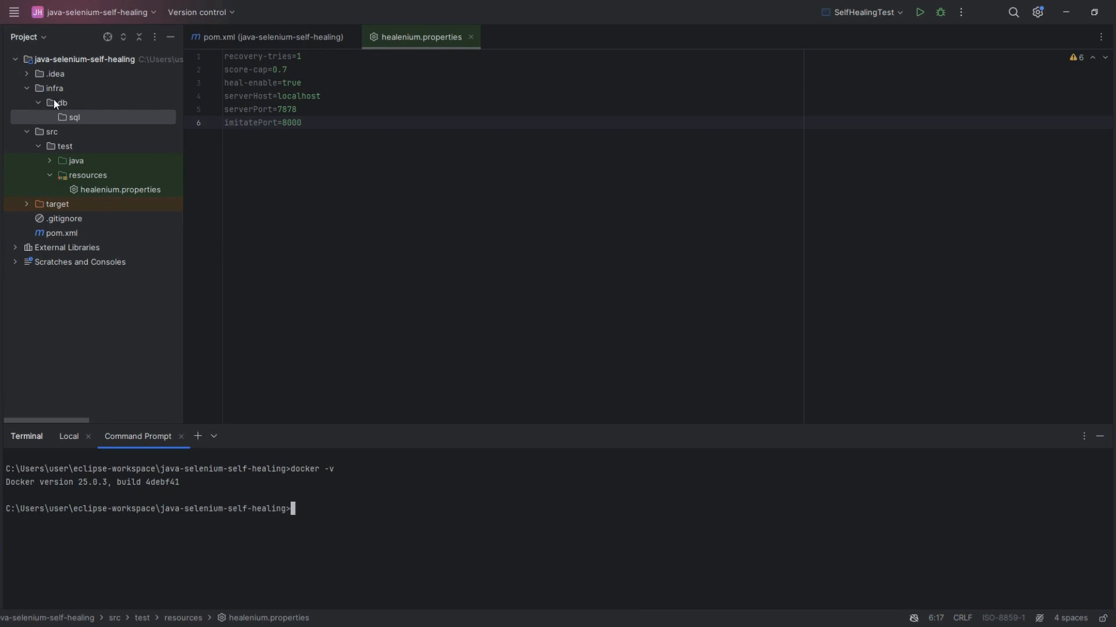
cd into infra/db/sql, run the init.sql curl download, and open init.sql.
type("cd")
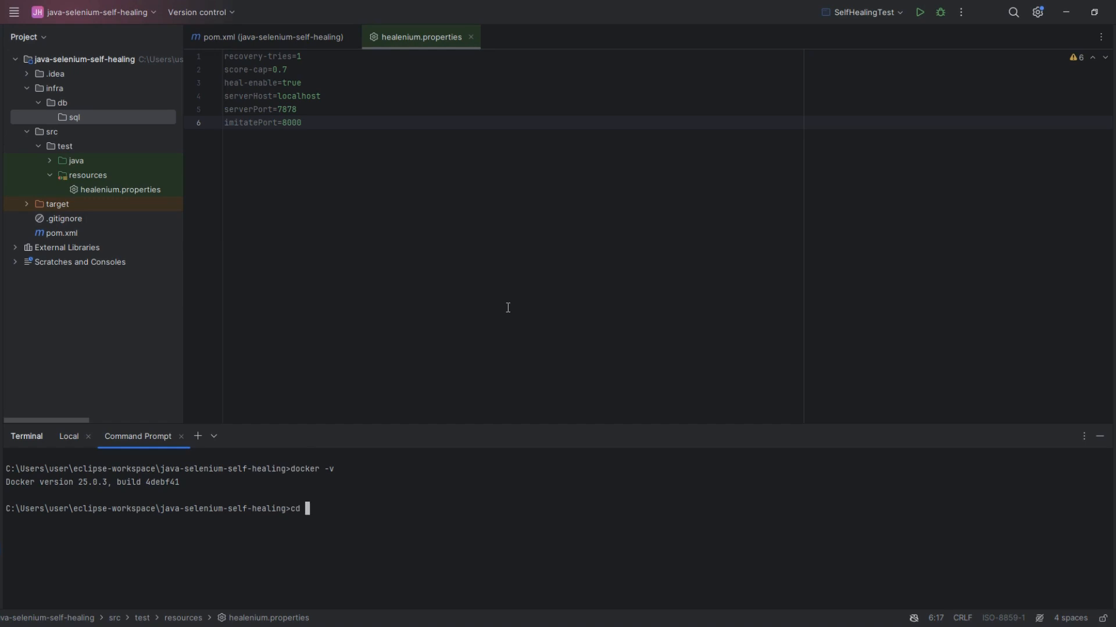
type("infra")
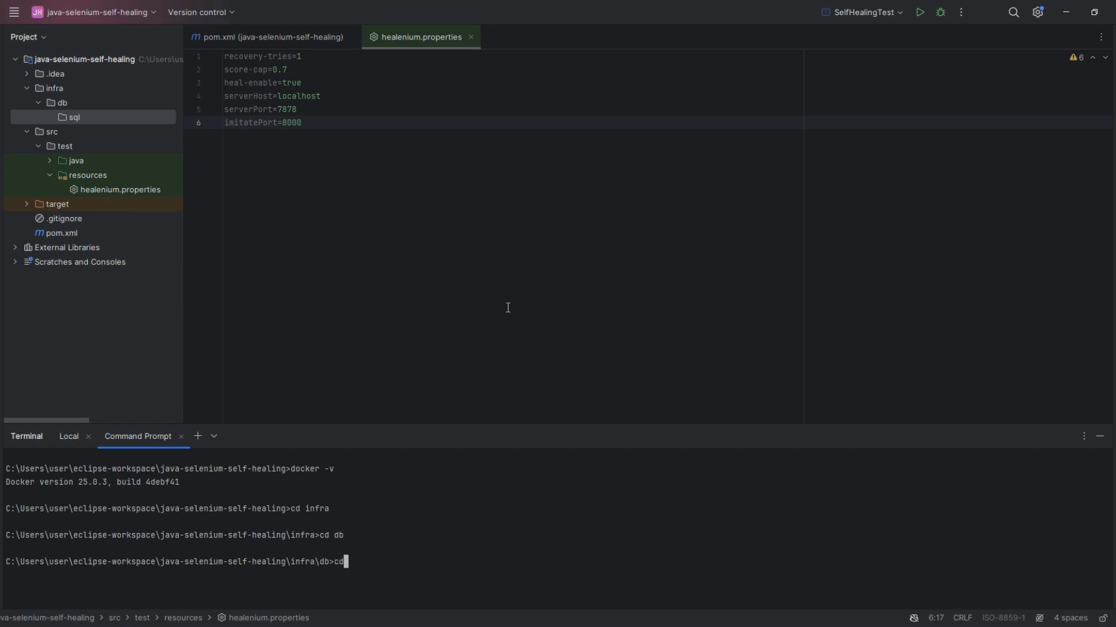
type("sql")
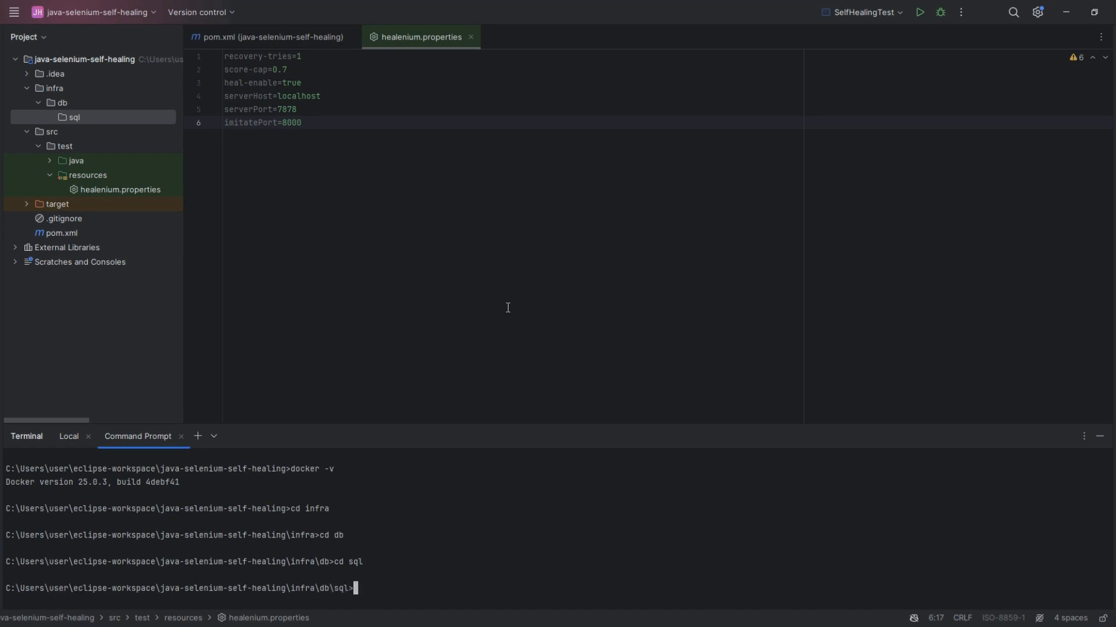
type("curl https://raw.githubusercontent.com/healenium/healenium-client/master/example/init.sql -o init.sql")
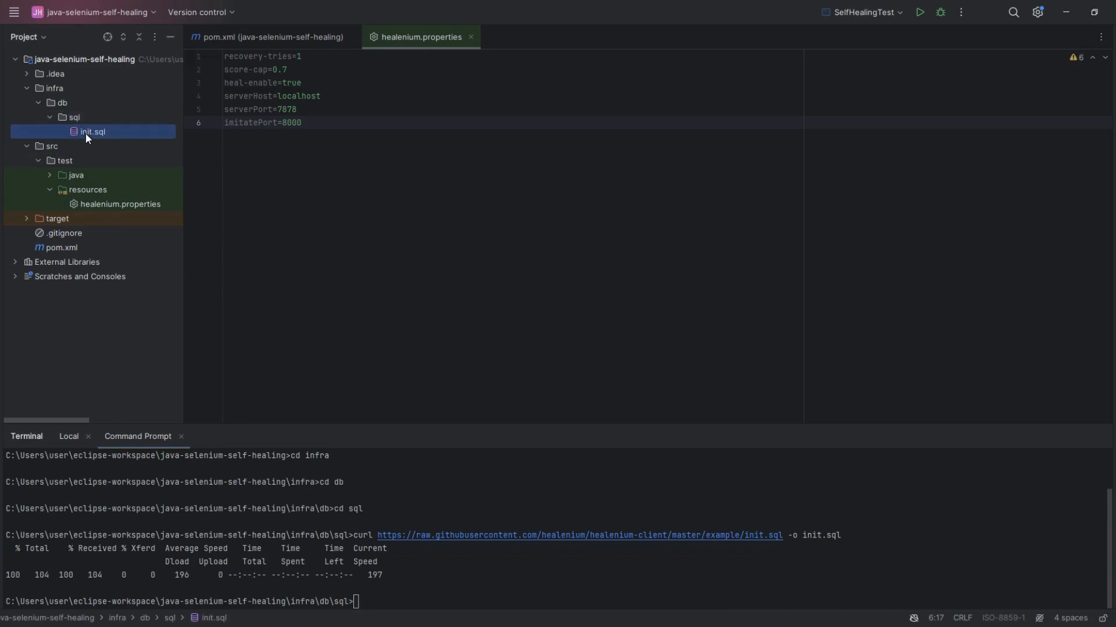
double_click(92, 132)
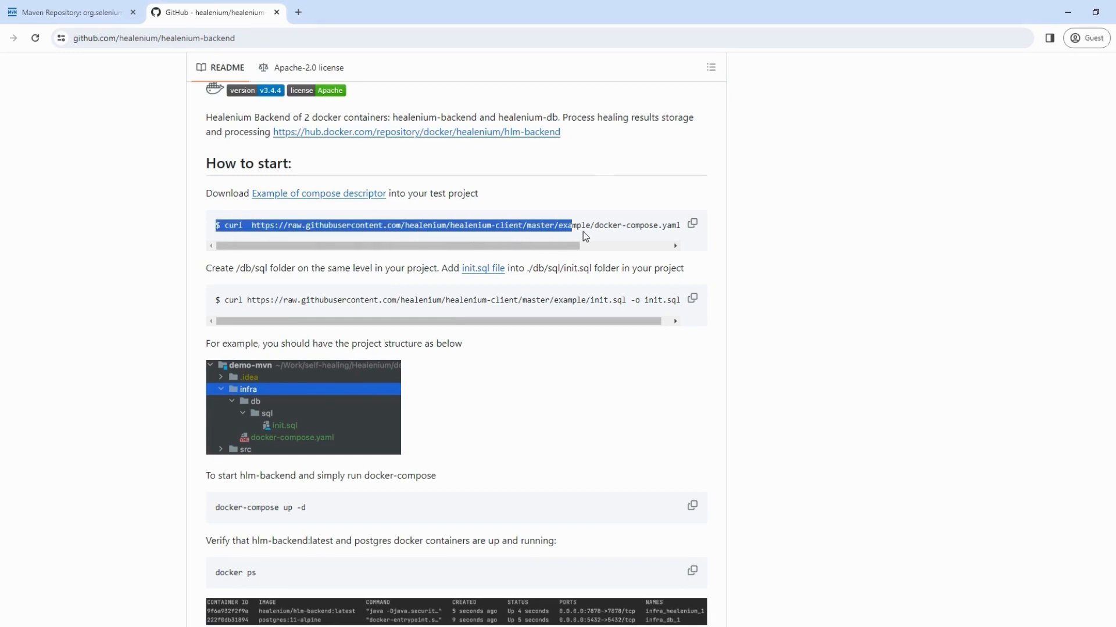
Move the terminal up to infra and copy the README's docker-compose.yaml curl command.
scroll("right", 3)
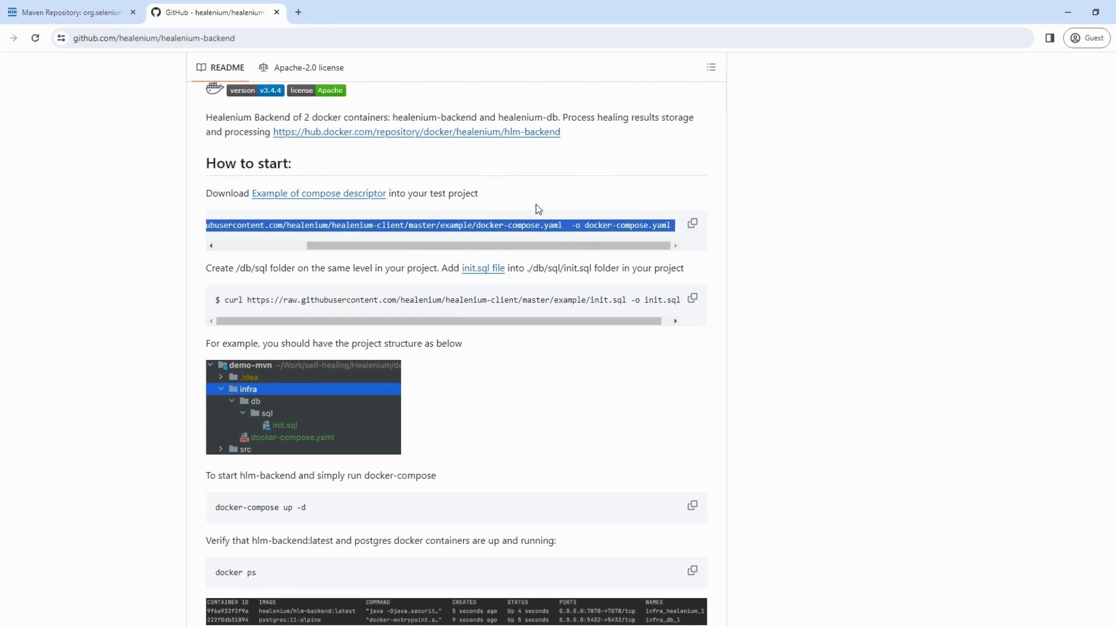
left_click(691, 224)
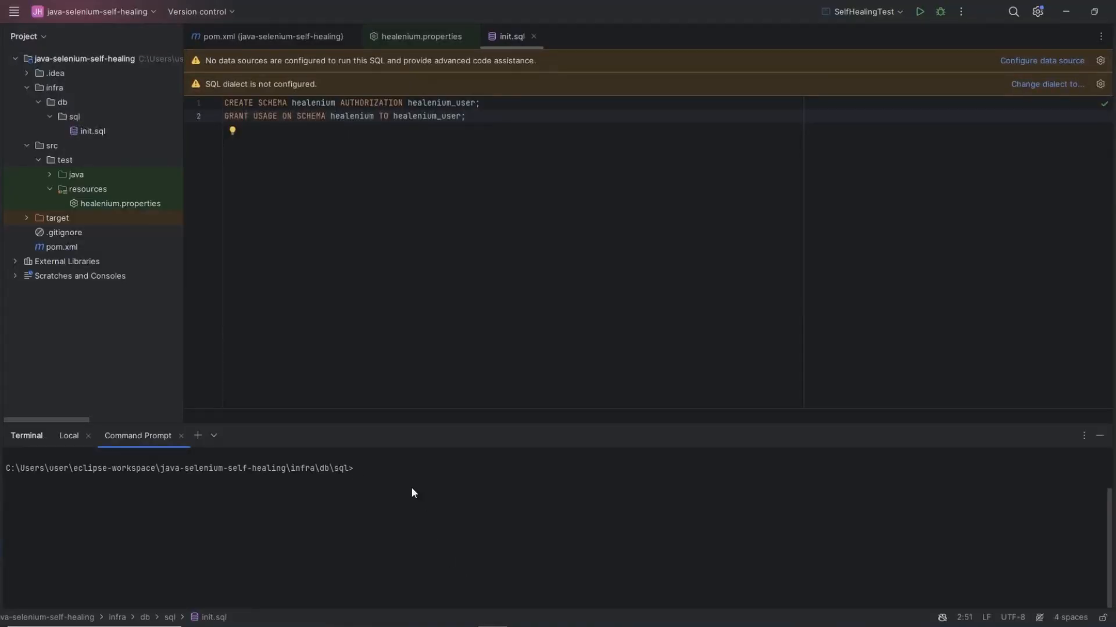
type("cd")
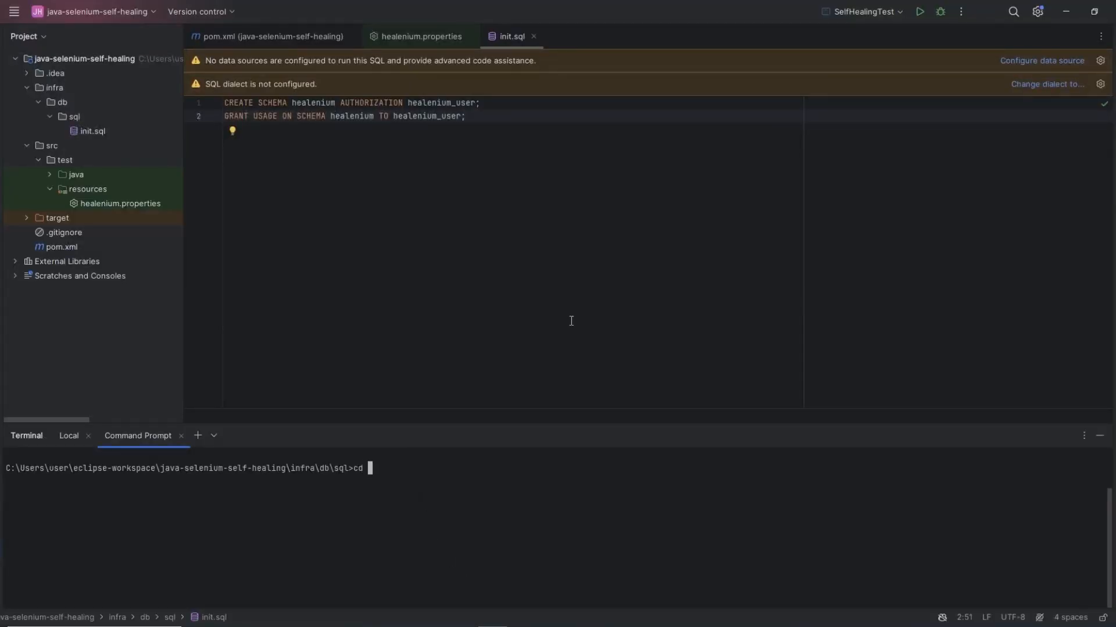
key("Return")
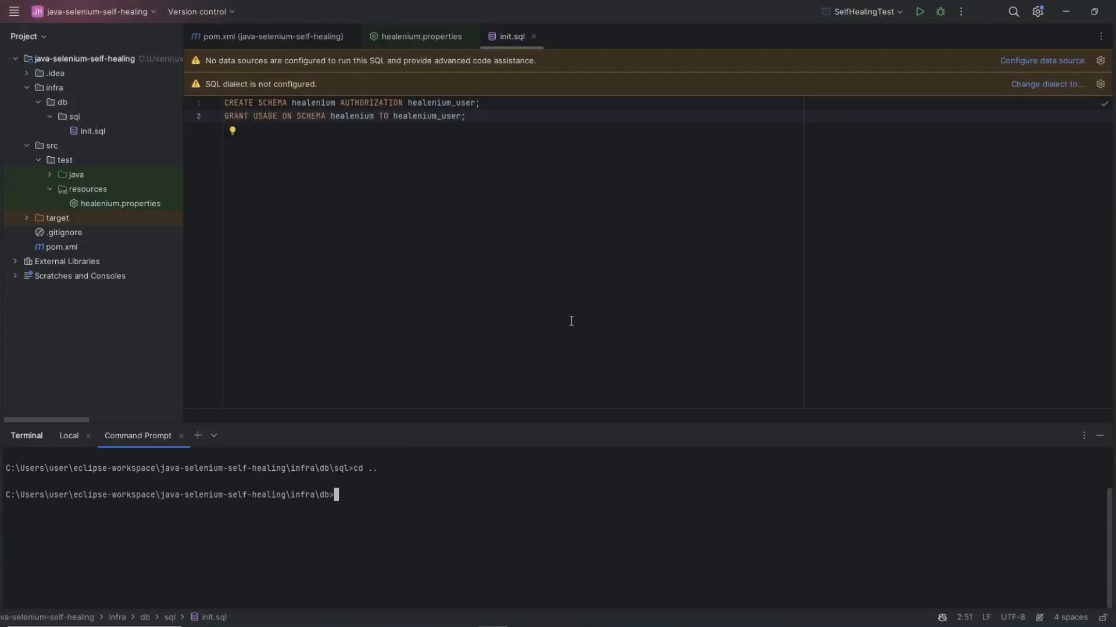
type("cd ..")
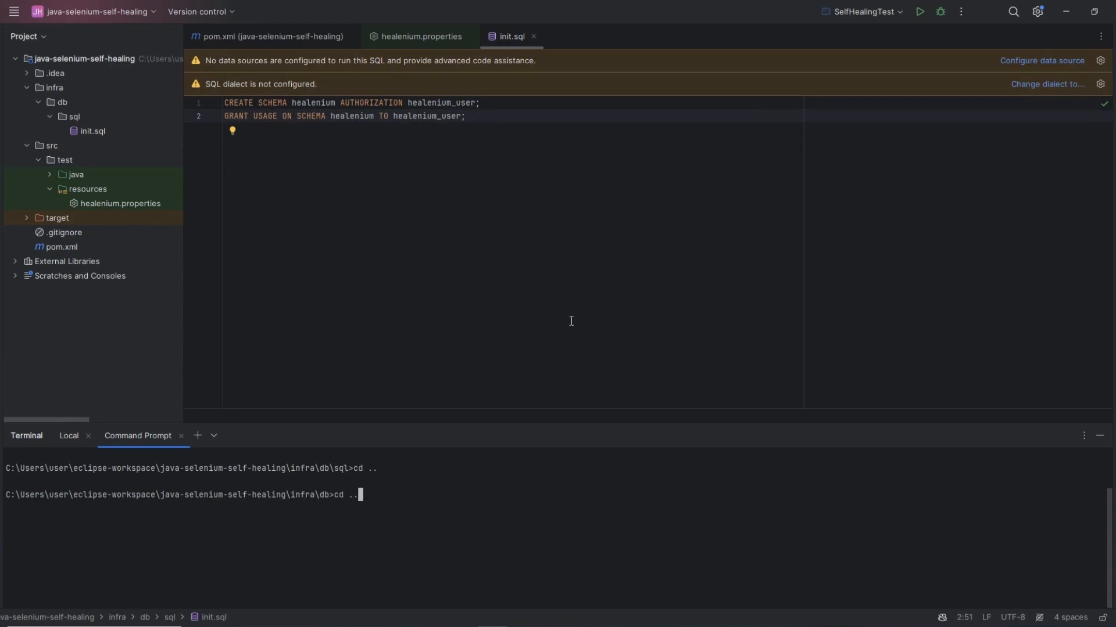
key("Return")
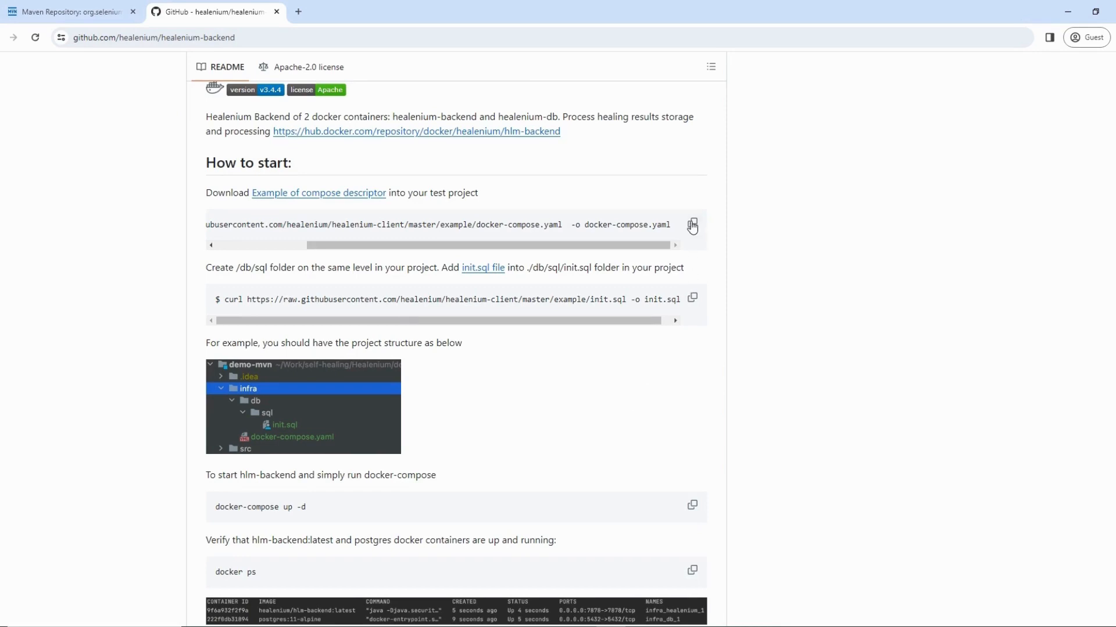
left_click(691, 225)
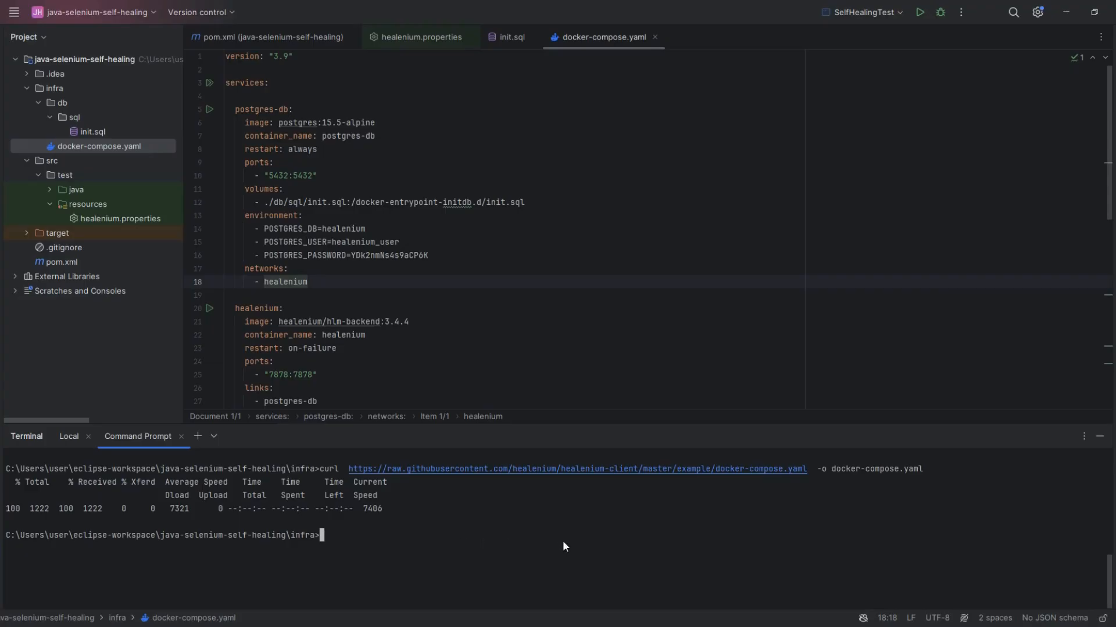
Run docker-compose up -d from the infra folder to start the Healenium stack.
type("docker")
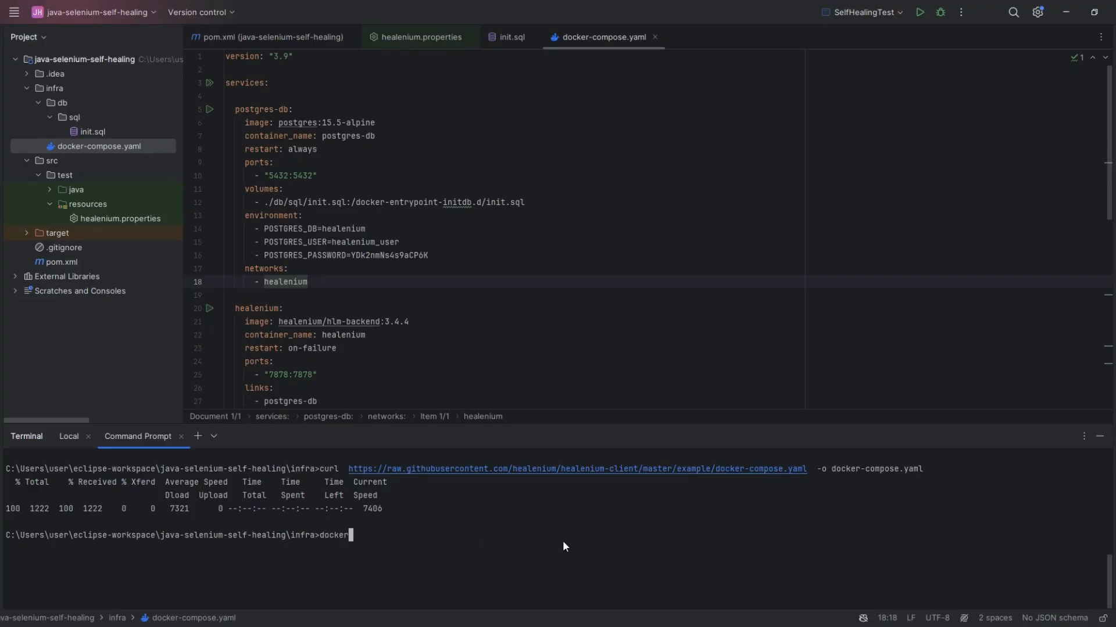
type("-compose u")
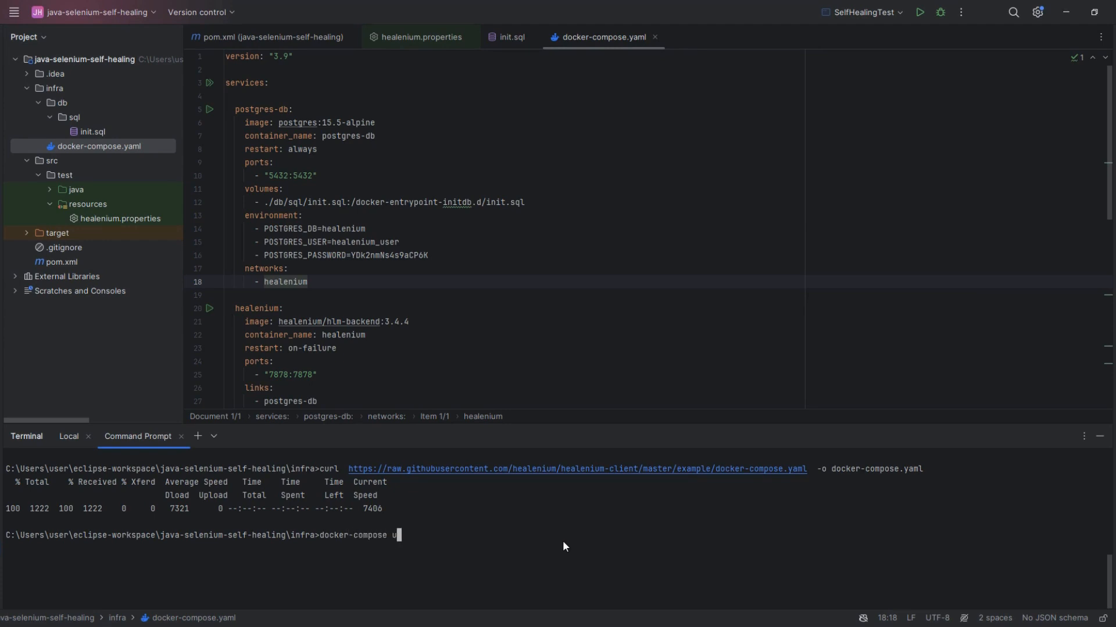
type("p -d")
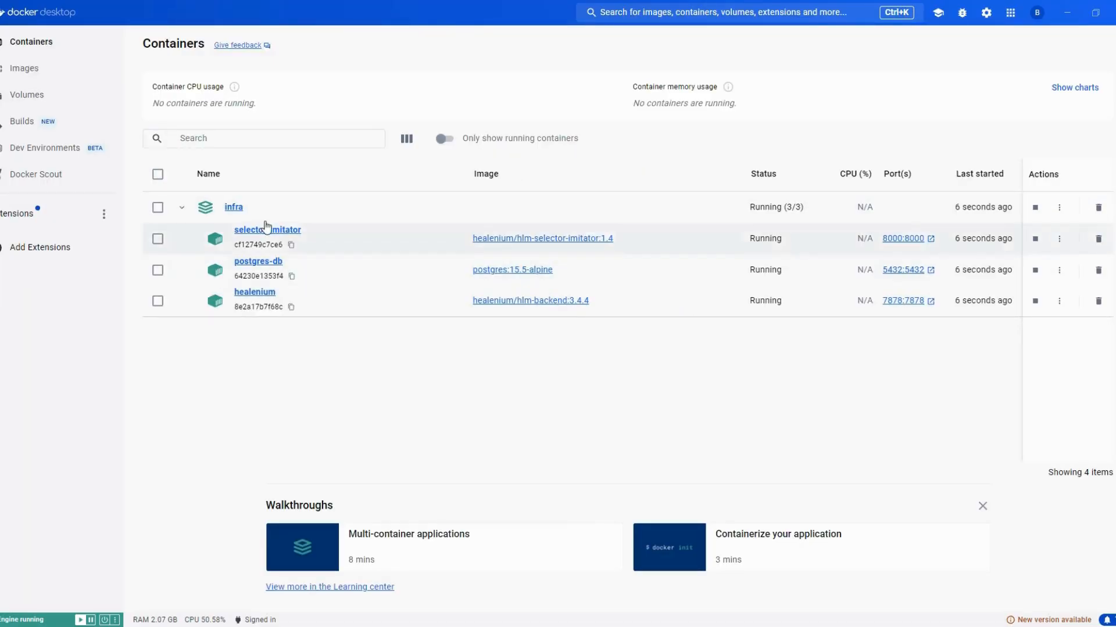
mouse_move(285, 266)
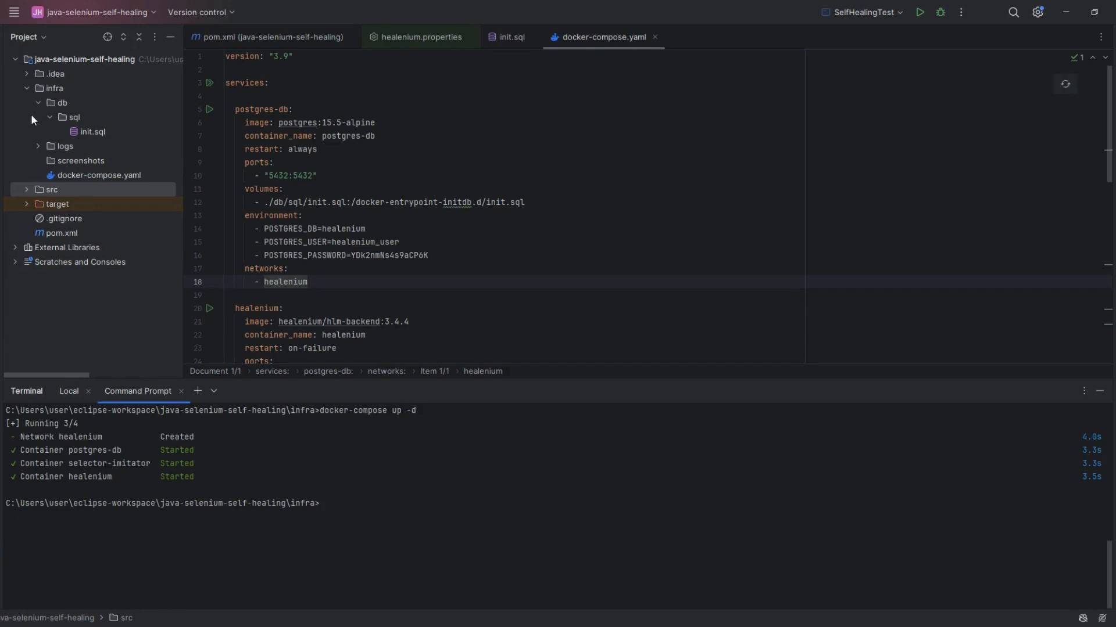
Open SelfHealingTest.java and run its main method, finishing with exit code 0.
left_click(51, 189)
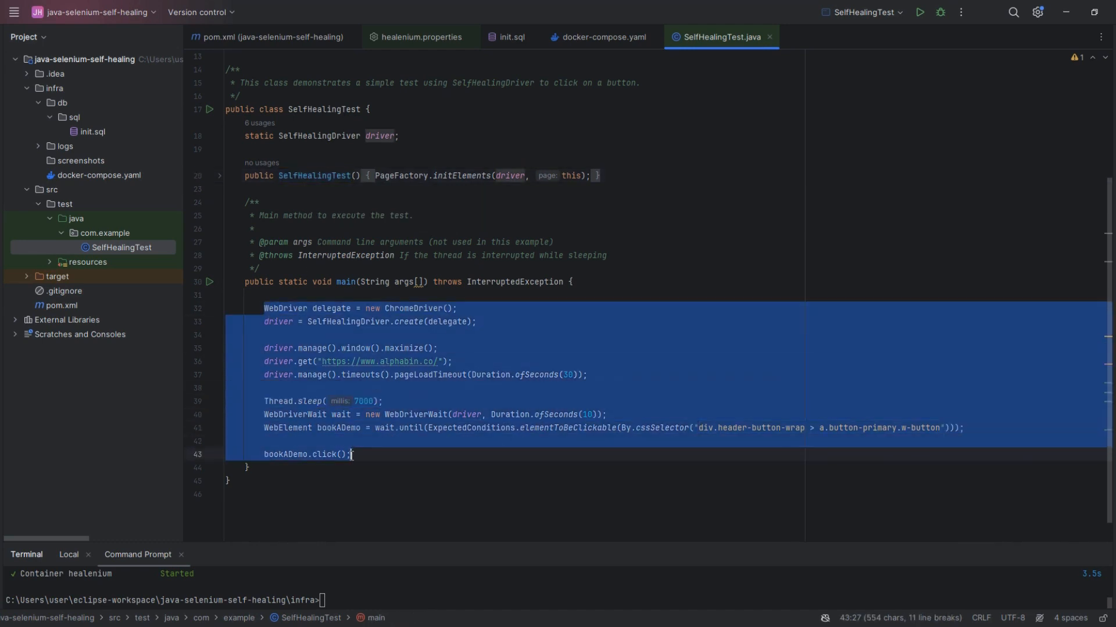
left_click(367, 428)
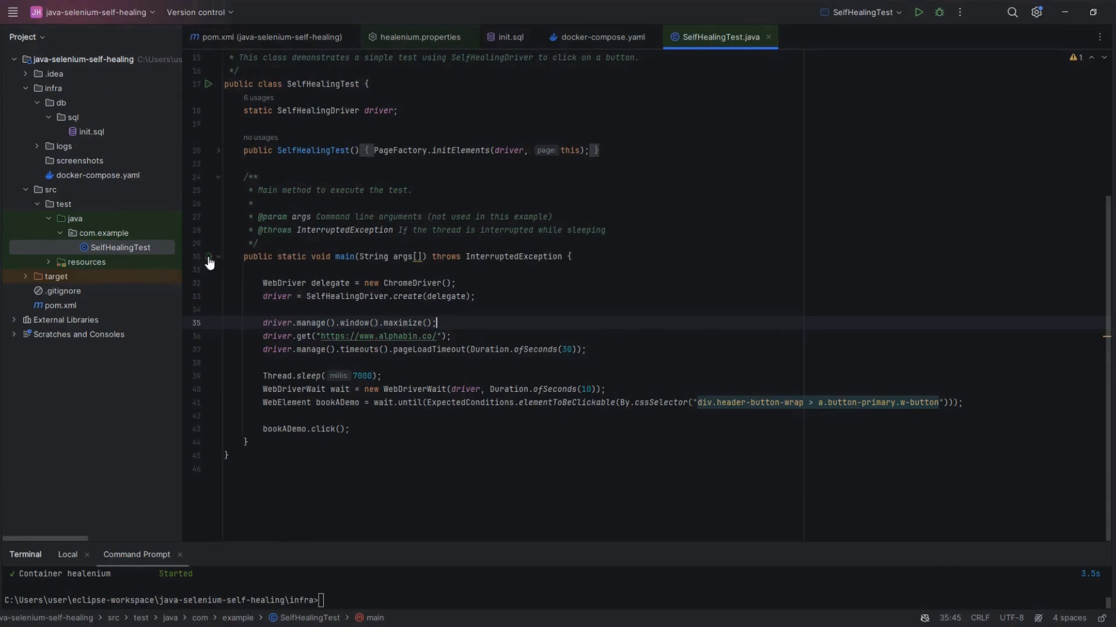
left_click(206, 256)
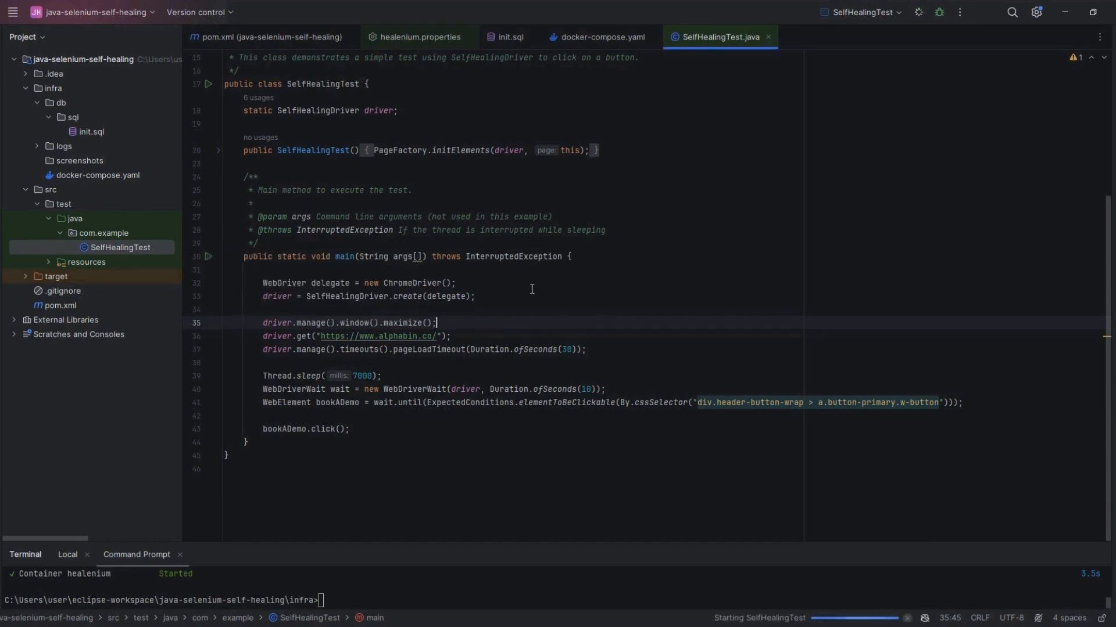
left_click(917, 12)
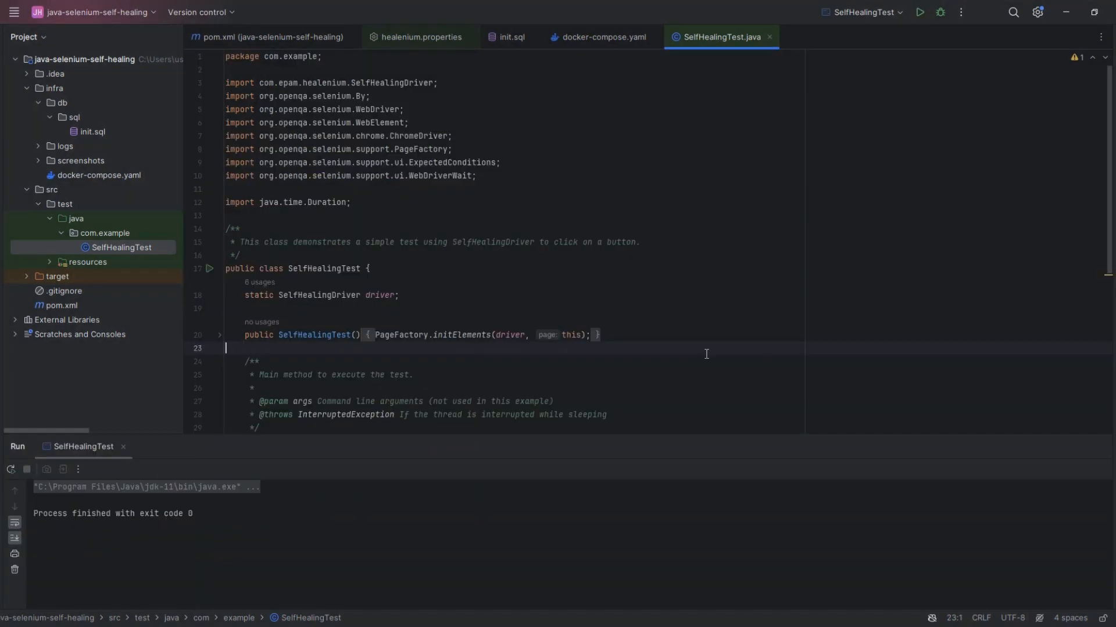
Scroll to the bookADemo locator and launch SelfHealingTest in debug mode.
scroll("down", 3)
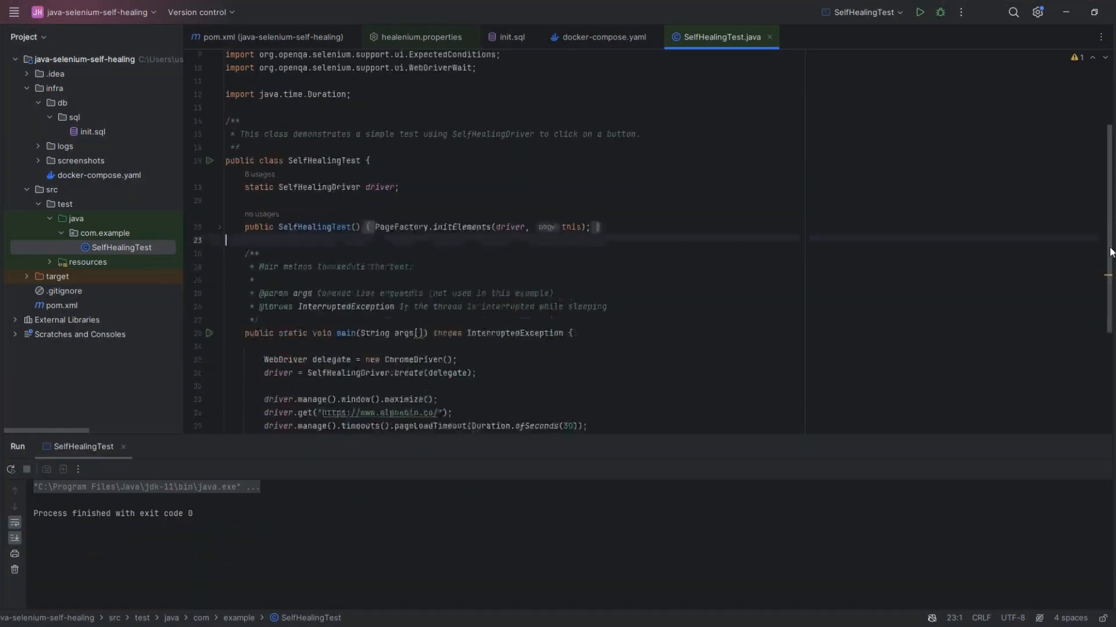
scroll("down", 3)
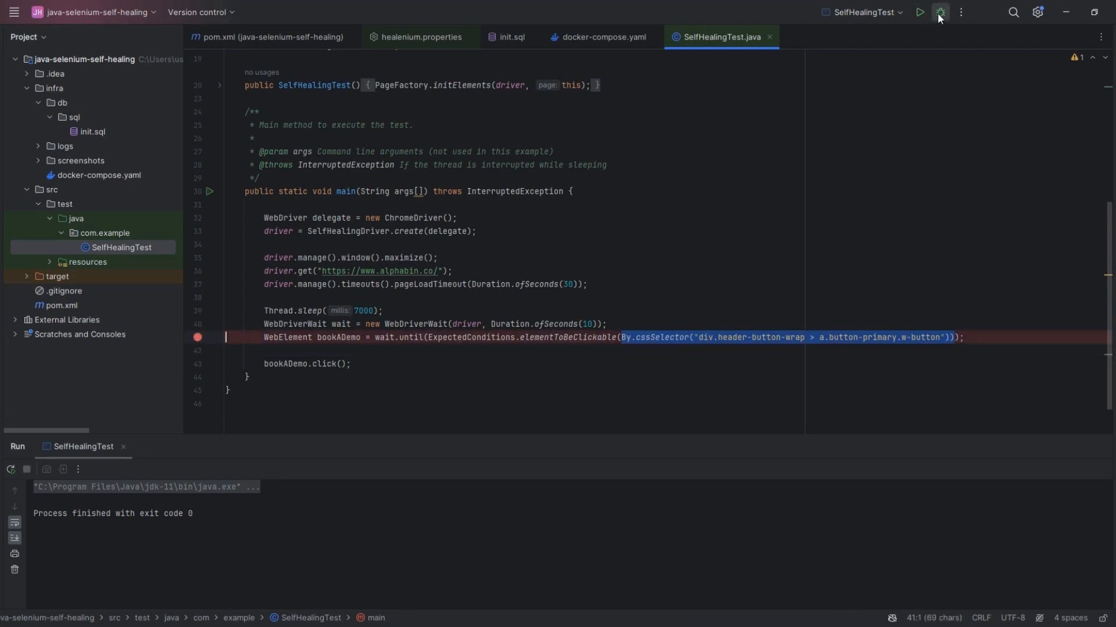
left_click(938, 12)
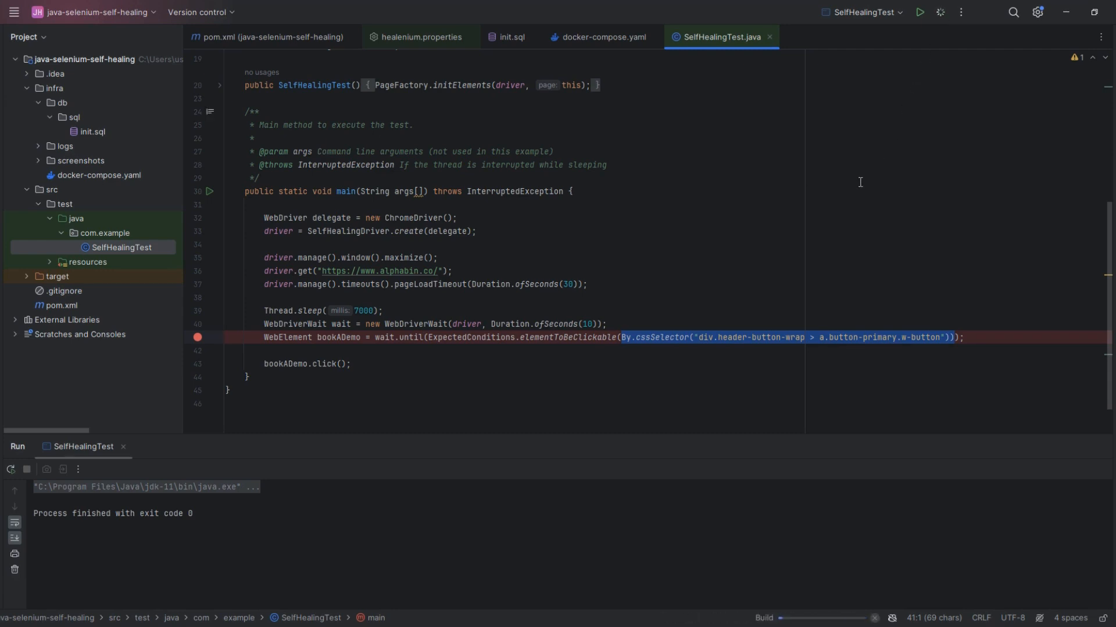
left_click(959, 12)
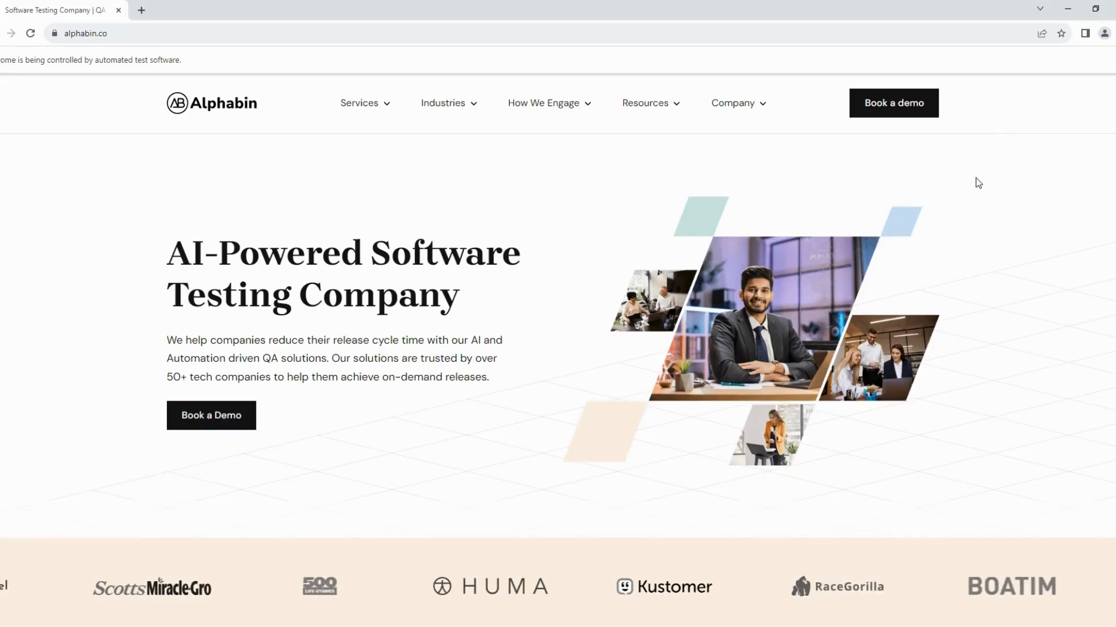
Inspect the Book a demo button's markup on alphabin.co via the right-click Inspect option.
right_click(977, 181)
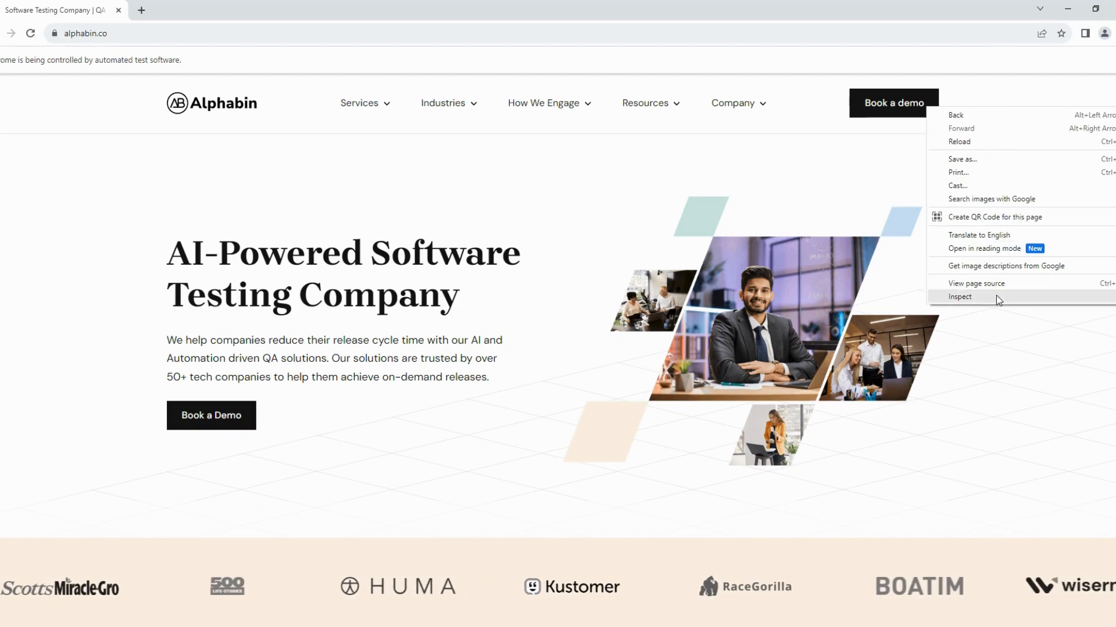
left_click(960, 297)
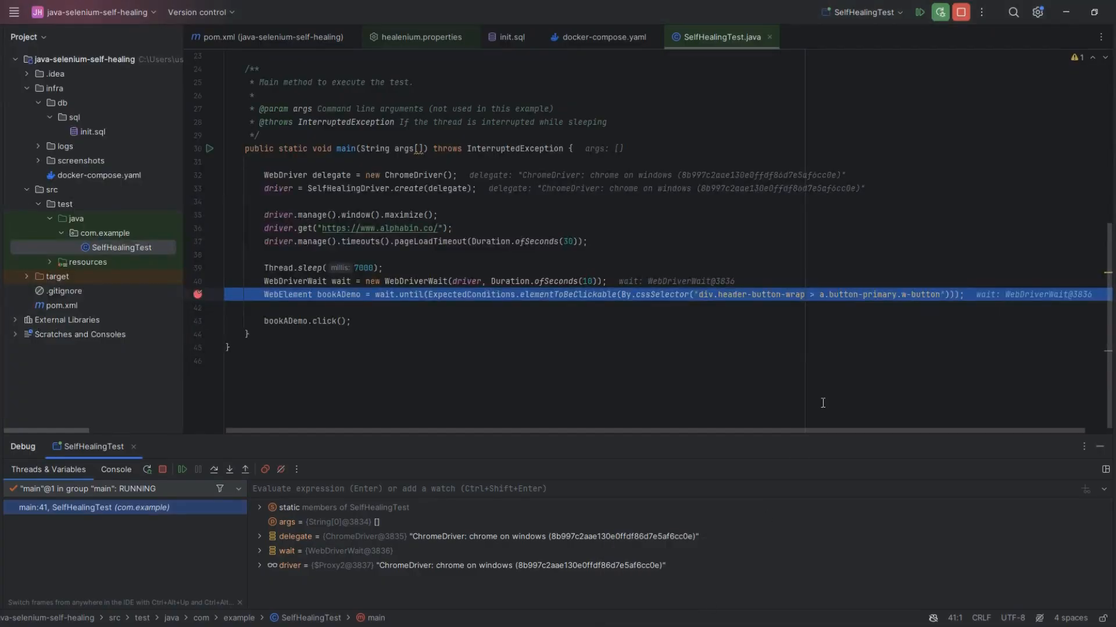
Resume the debug run, follow Book a demo, and select the Contact Us heading.
left_click(182, 469)
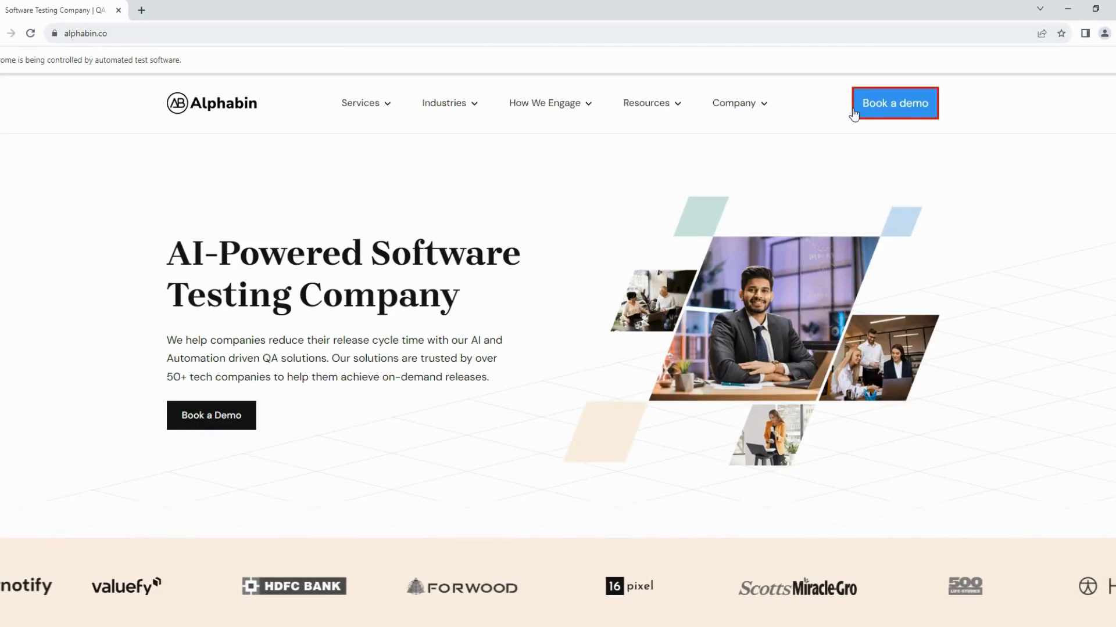
left_click(894, 102)
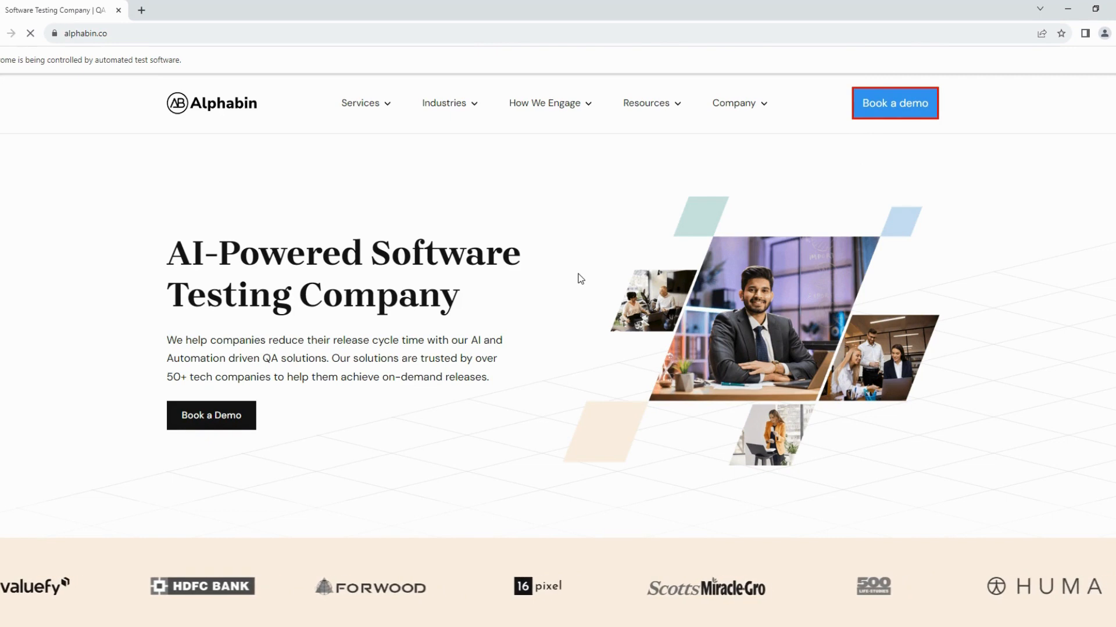
left_click(894, 104)
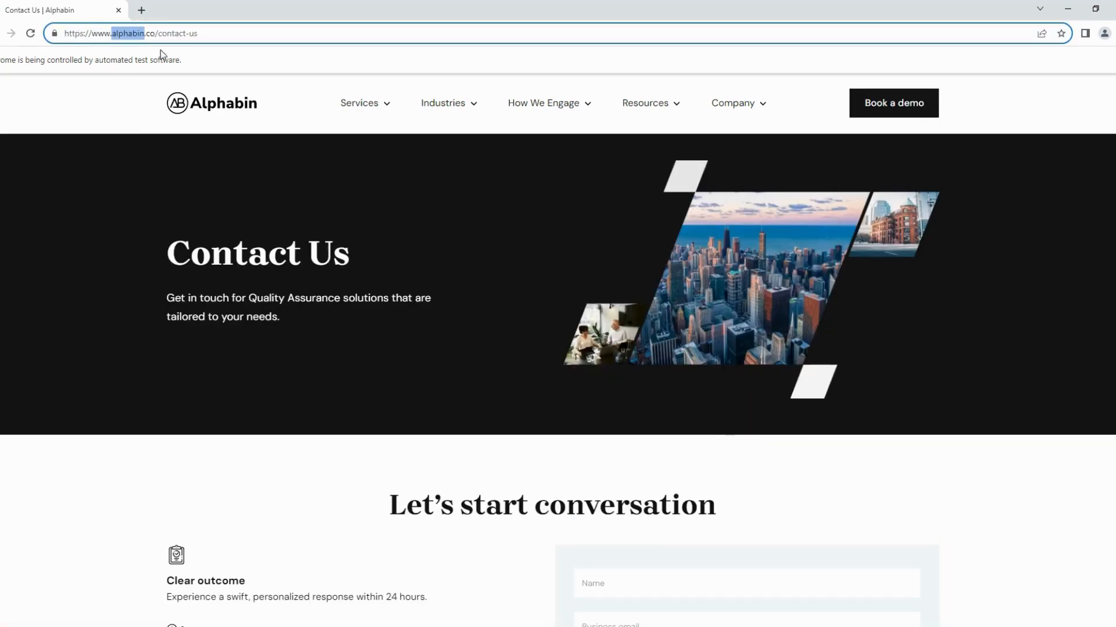
double_click(257, 253)
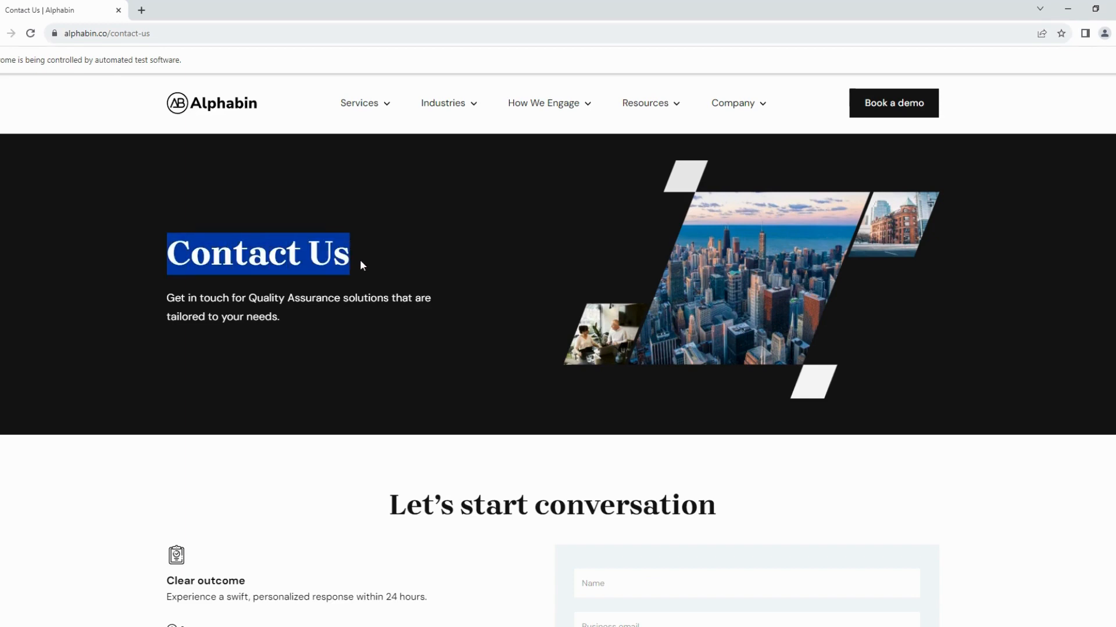
mouse_move(384, 355)
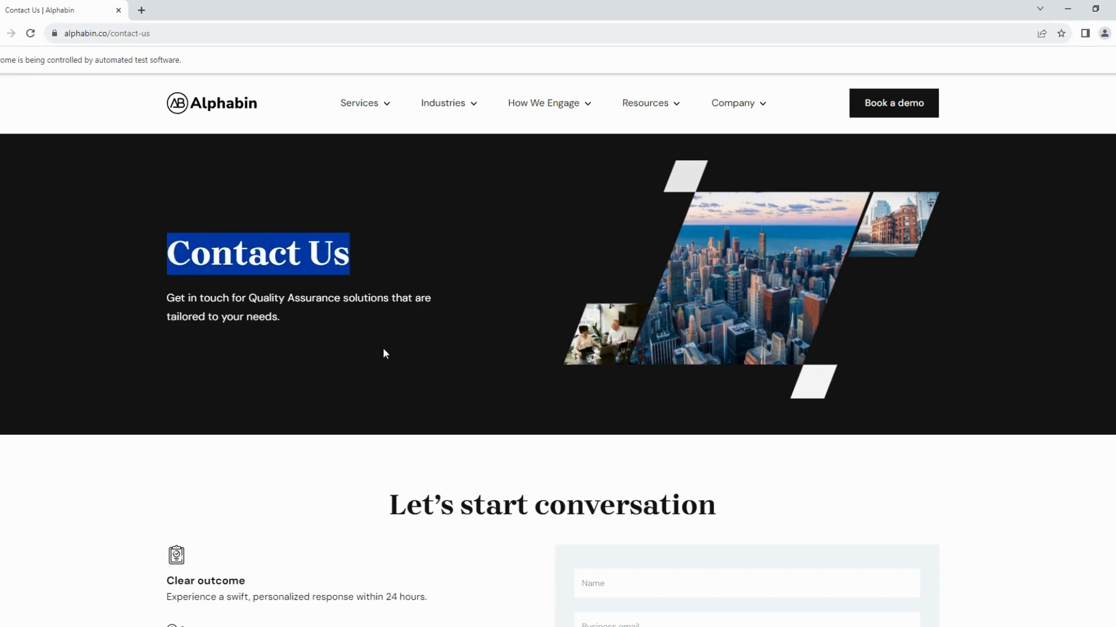